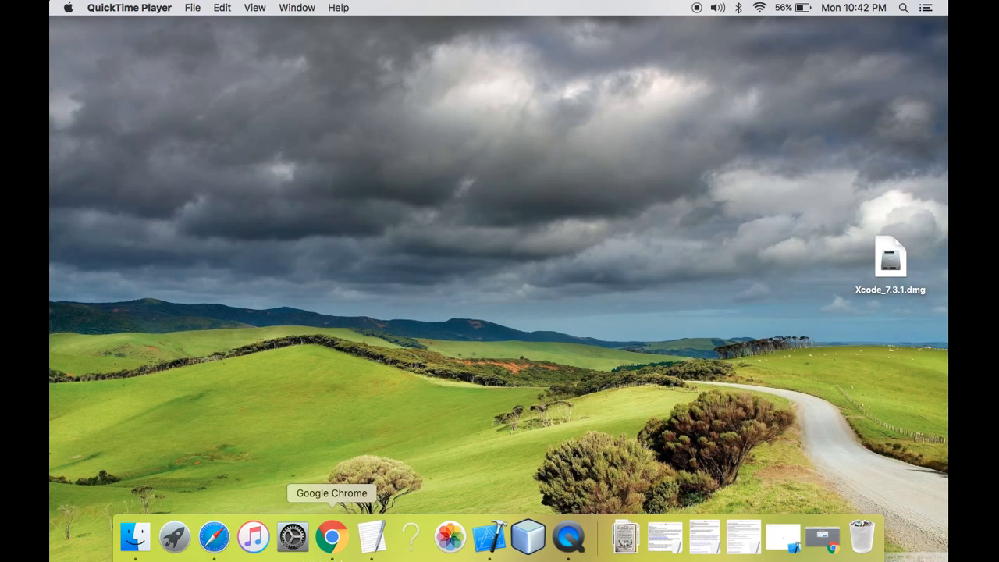
Step: Launch Chrome, return to the Apple ID sign-in tab and enter the Apple ID password
left_click(331, 537)
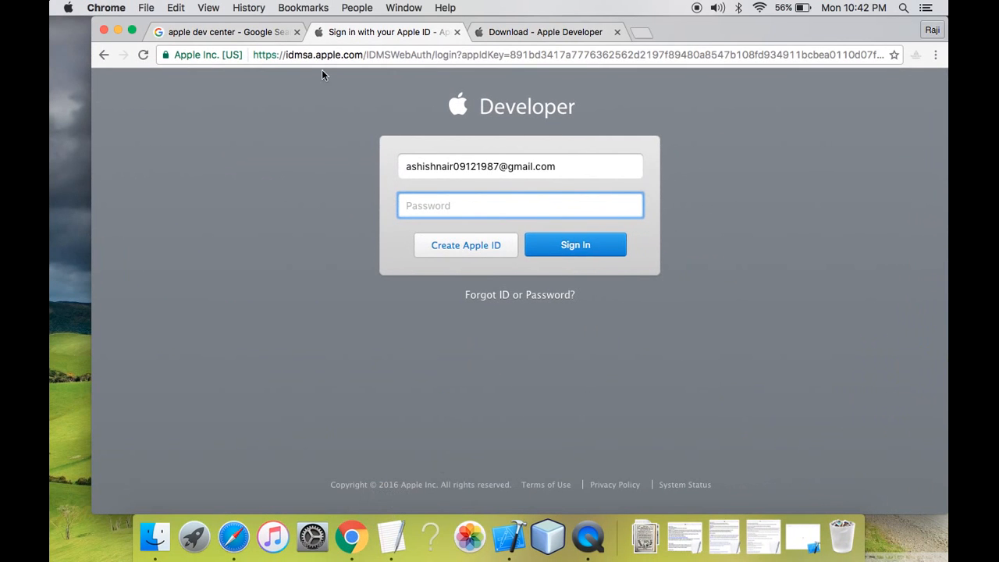
left_click(227, 31)
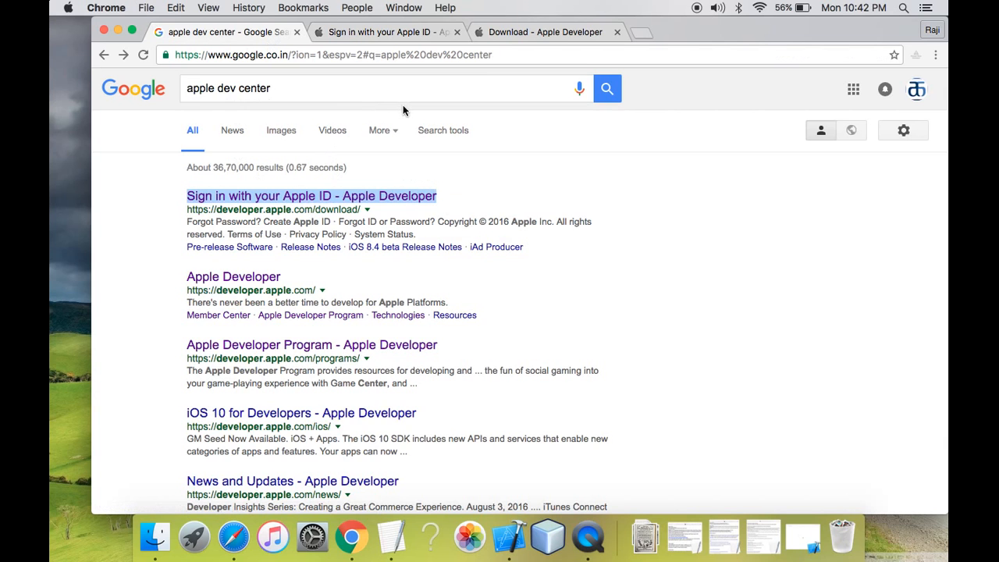
mouse_move(222, 231)
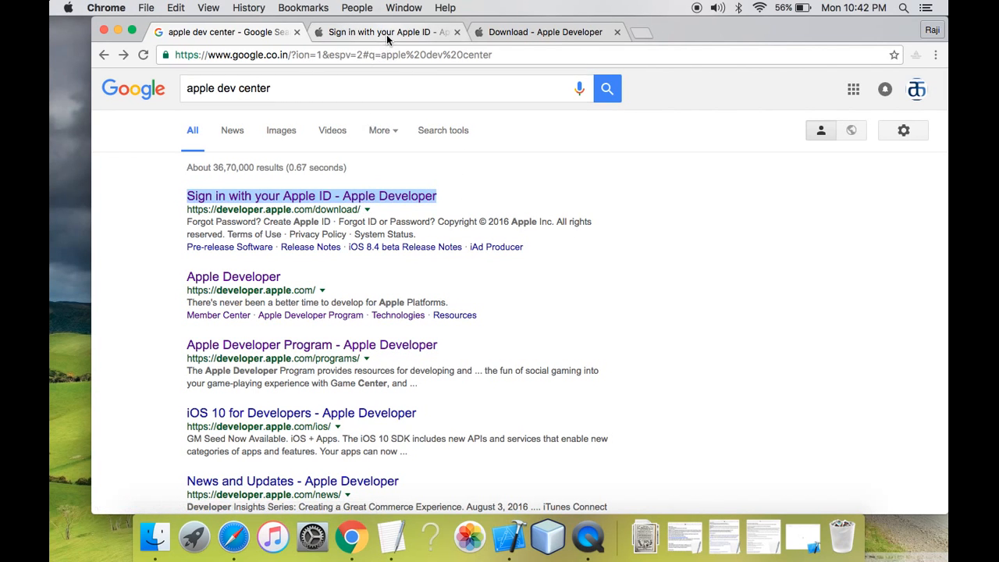
left_click(382, 31)
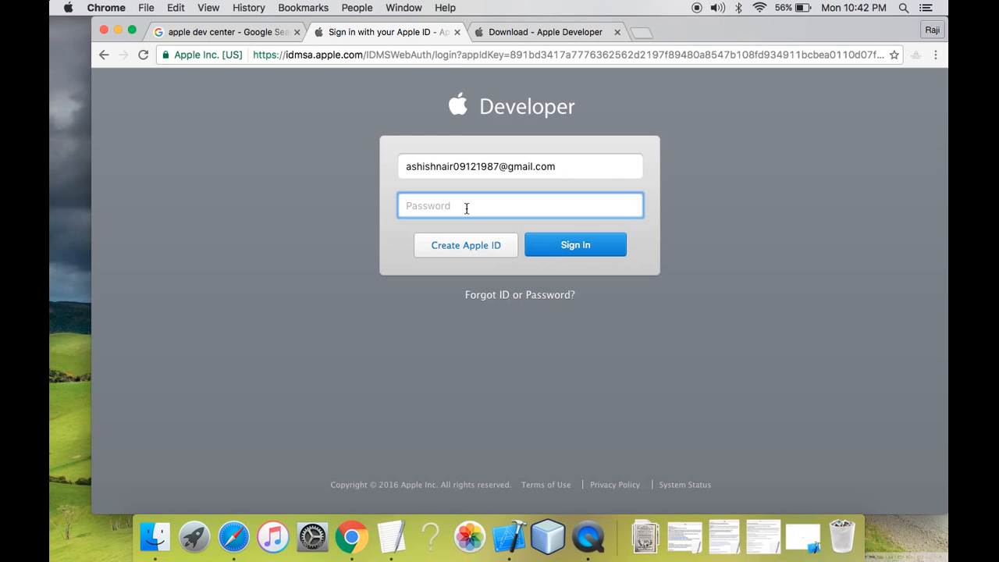
left_click(502, 166)
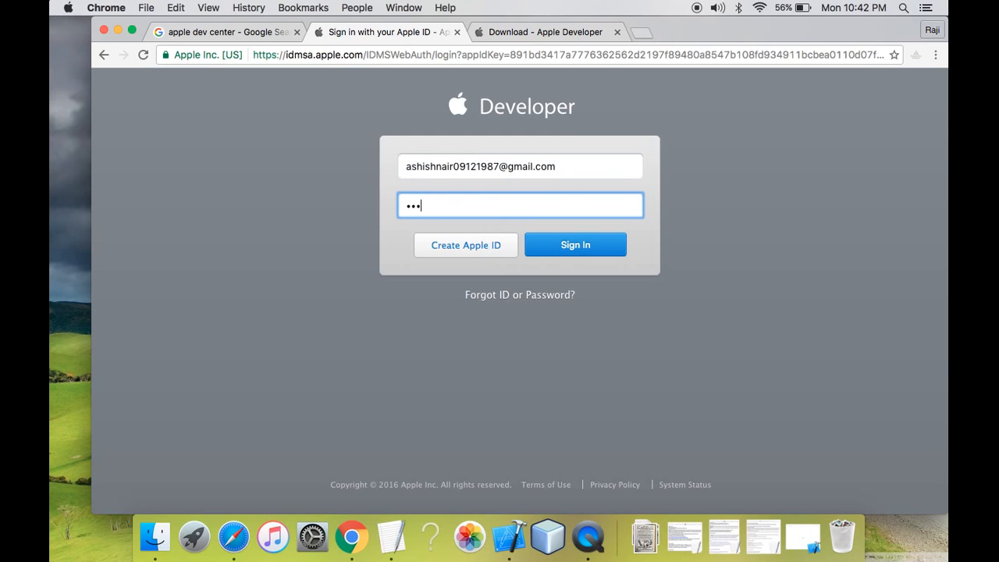
Step: Submit the Apple ID credentials via Sign In until the Downloads page loads
left_click(575, 244)
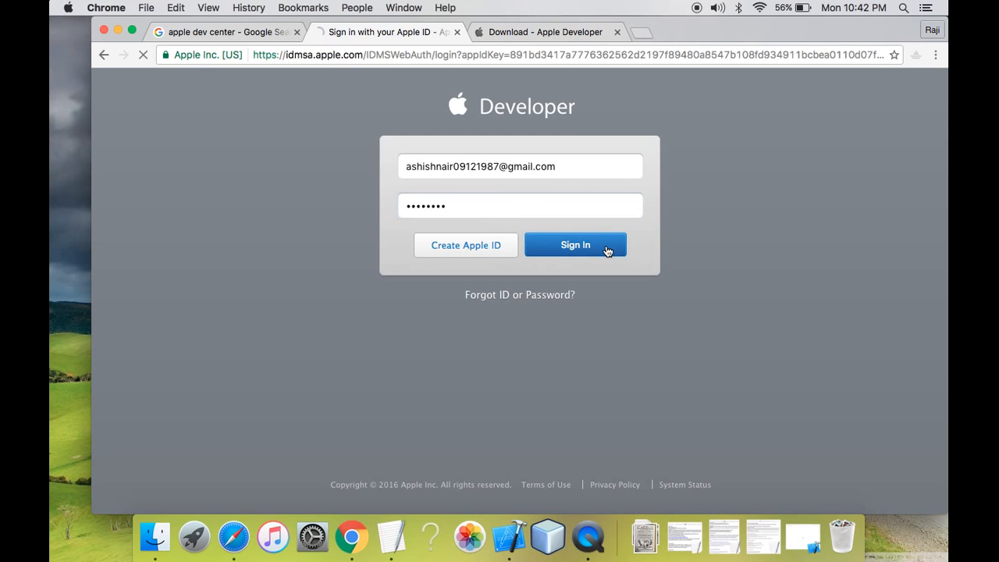
left_click(574, 244)
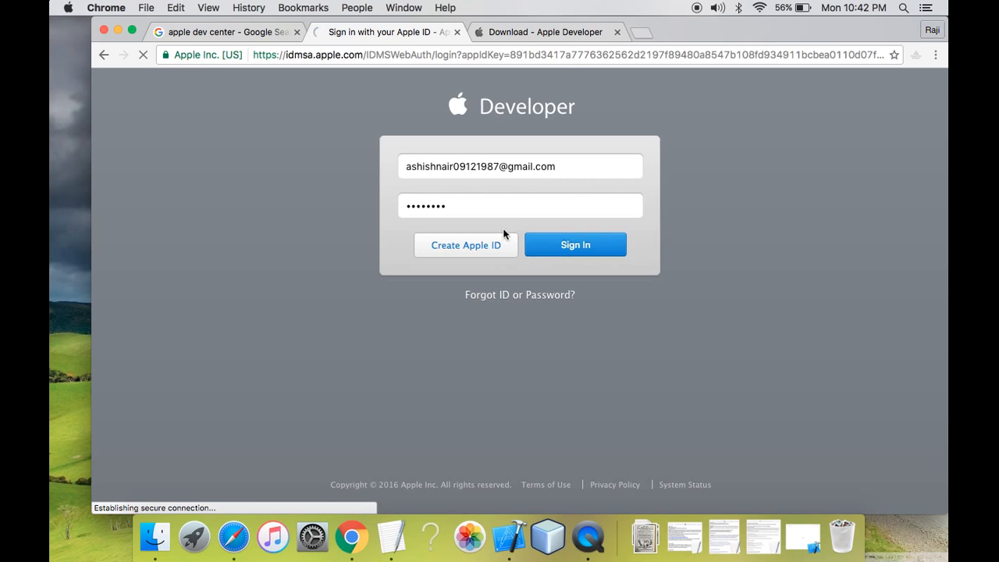
left_click(575, 243)
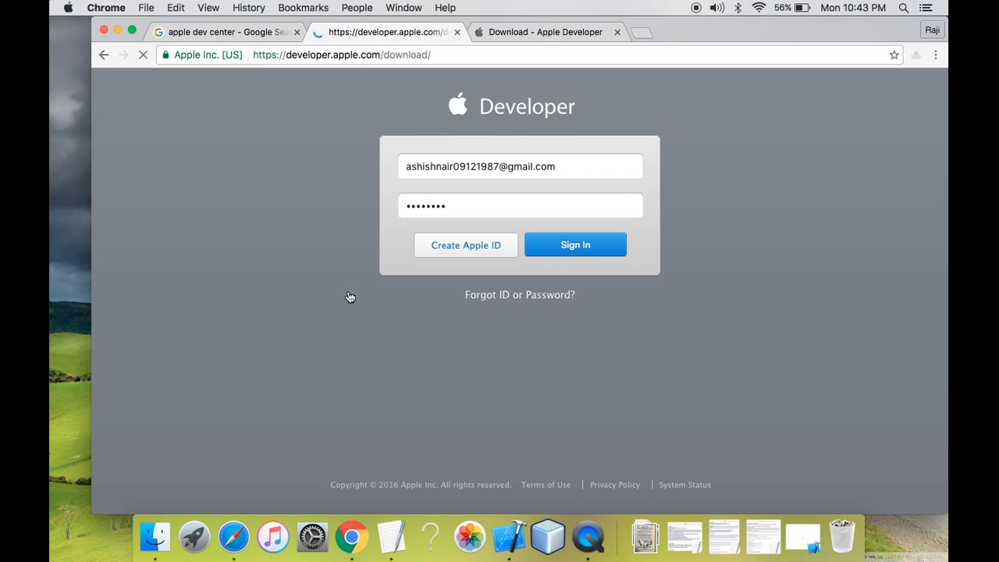
left_click(574, 244)
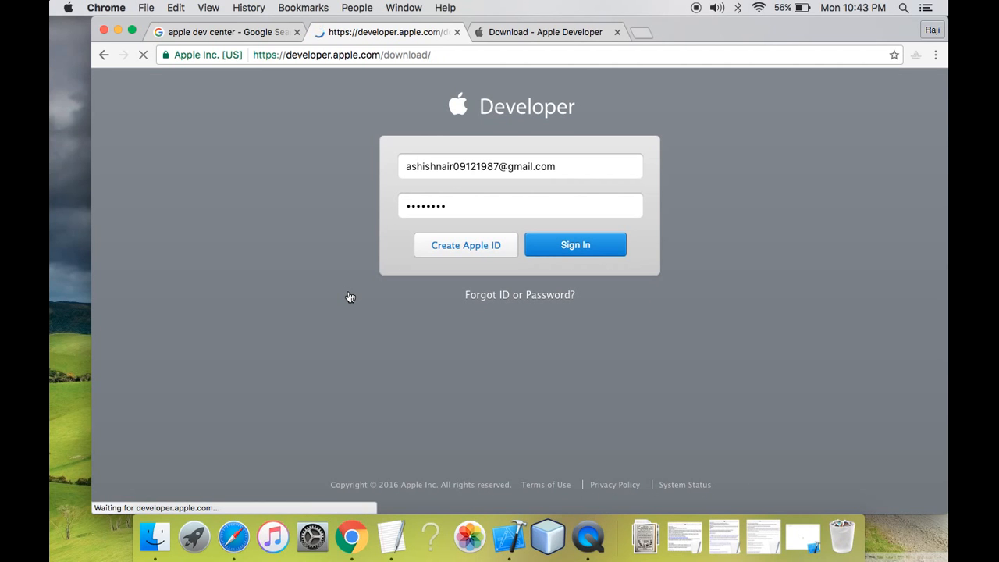
left_click(574, 244)
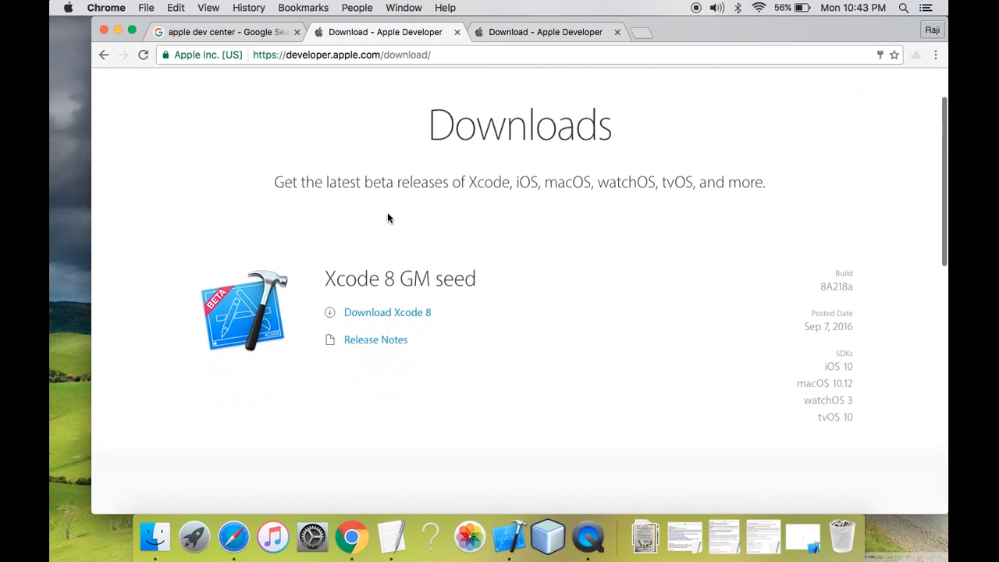
Step: Review the Xcode 8 GM seed entry and scroll down to the See more downloads link
scroll("up", 3)
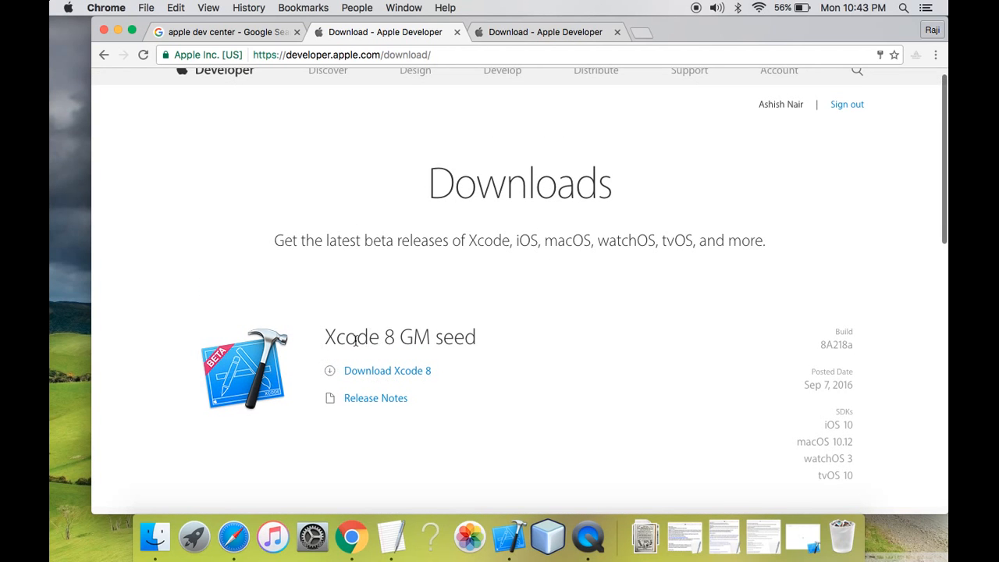
double_click(400, 337)
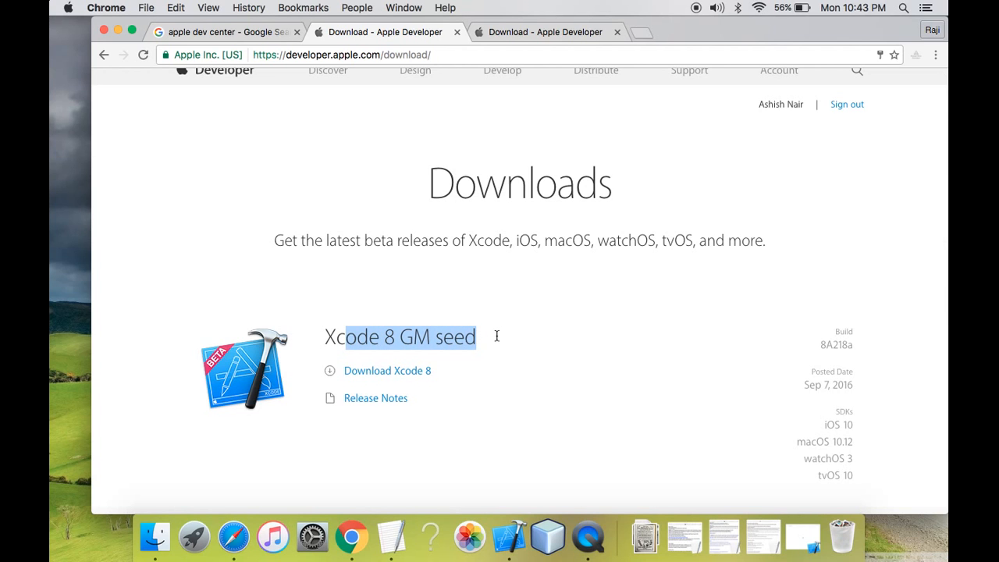
left_click(492, 320)
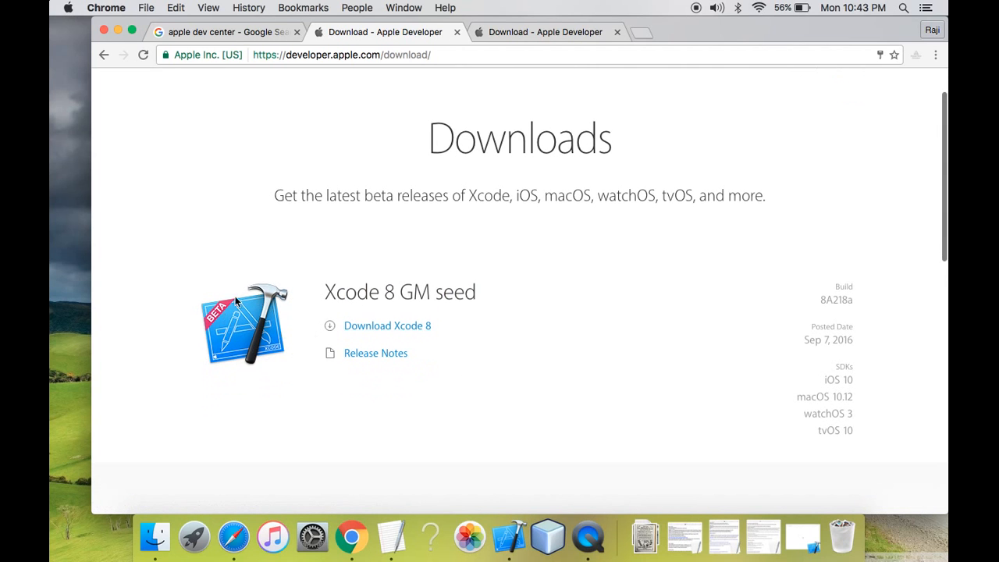
mouse_move(497, 273)
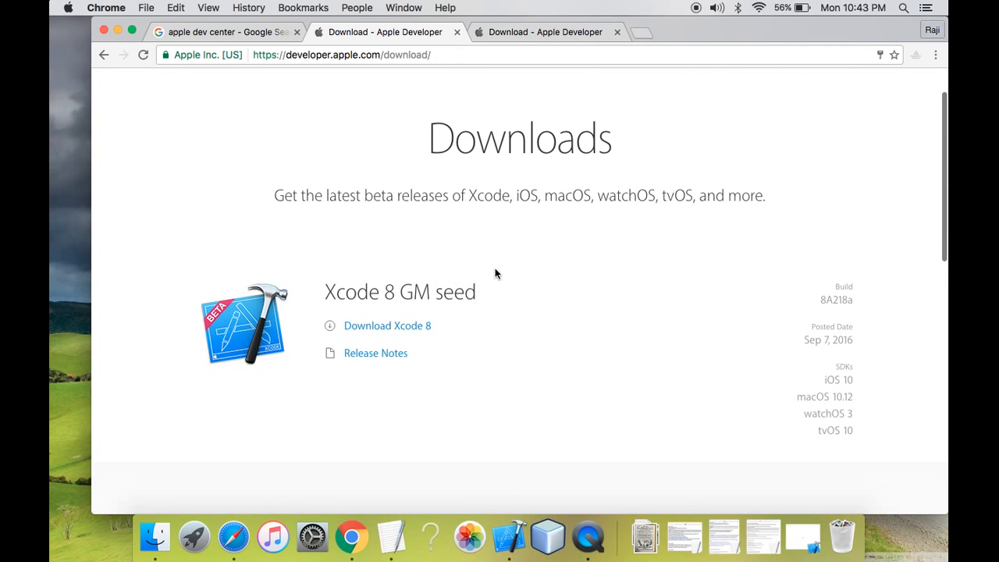
scroll("down", 3)
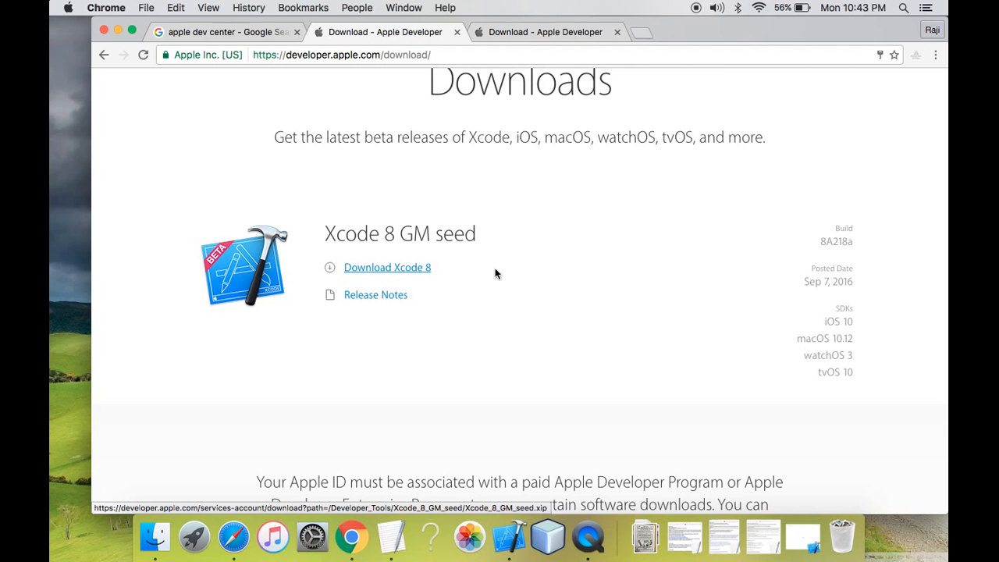
scroll("down", 3)
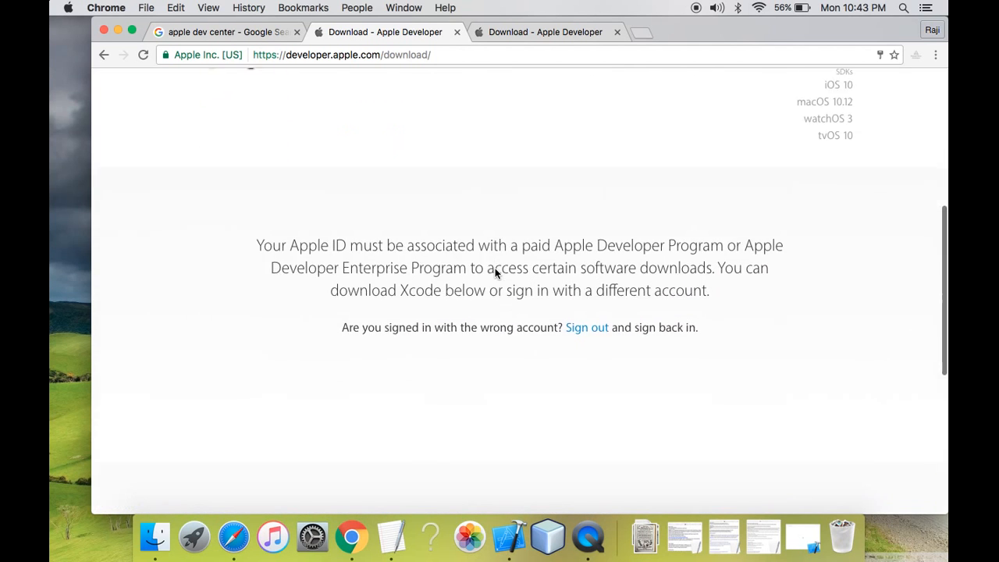
scroll("down", 3)
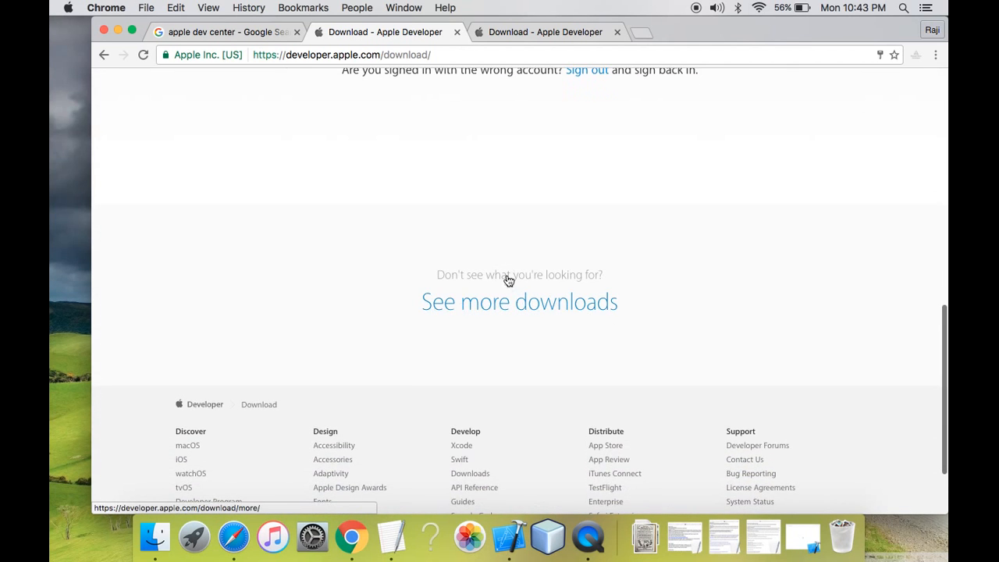
mouse_move(553, 303)
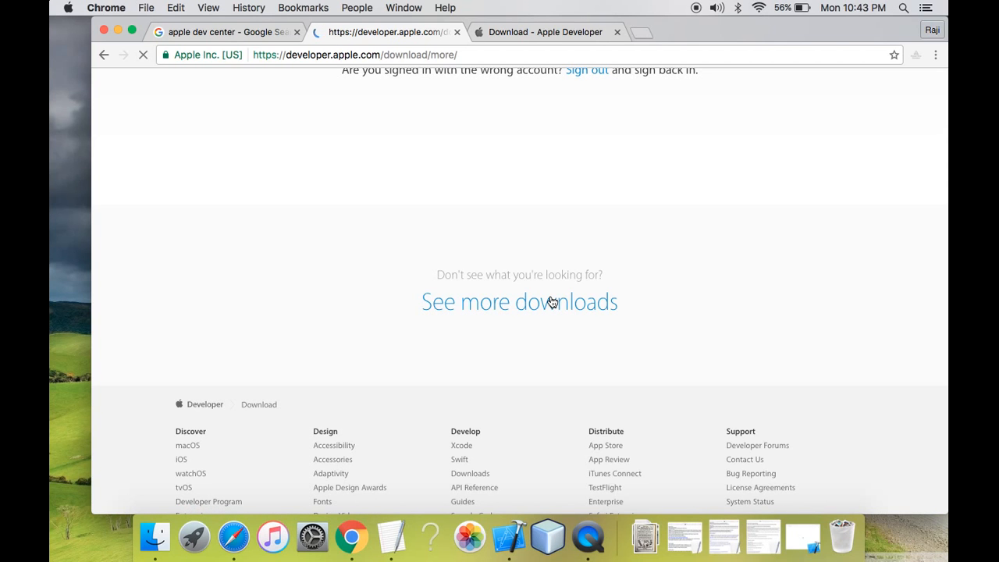
Step: Follow See more downloads to the Downloads for Apple Developers catalogue
left_click(518, 302)
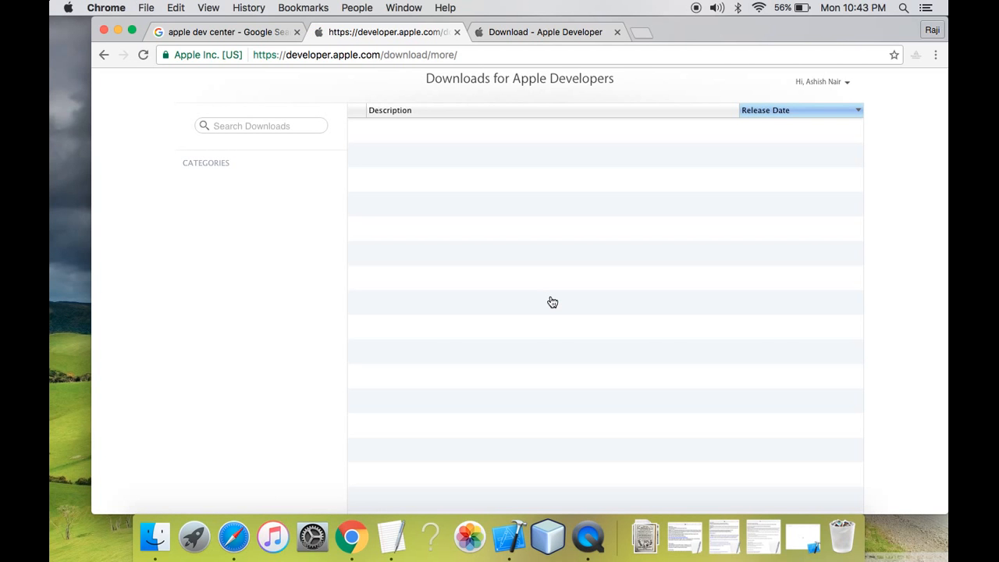
scroll("down", 3)
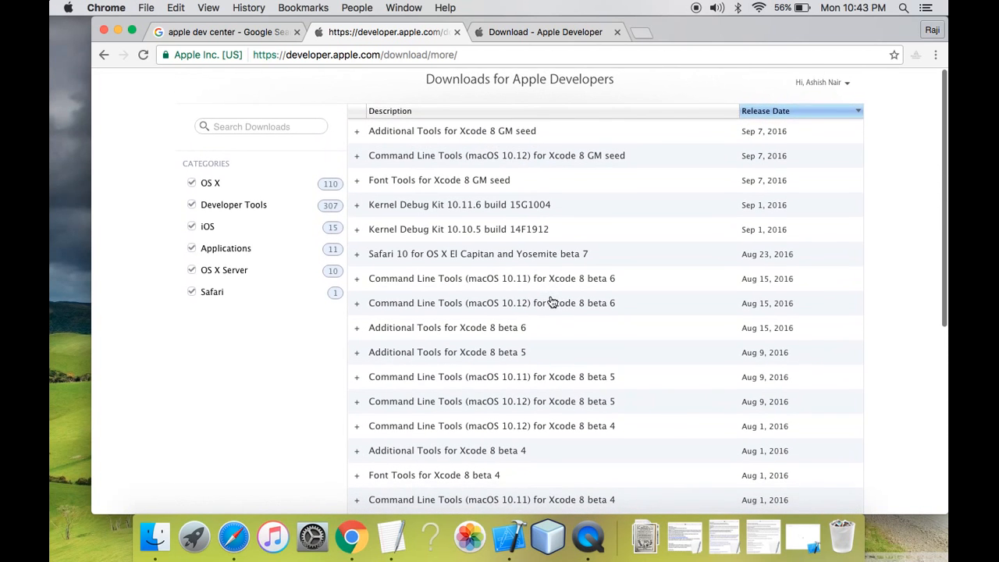
mouse_move(422, 322)
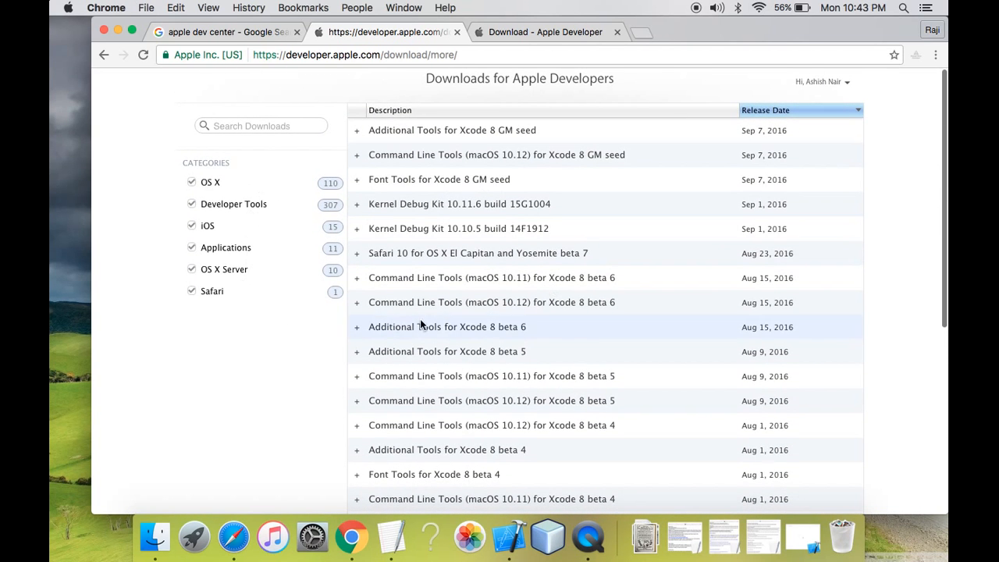
mouse_move(453, 320)
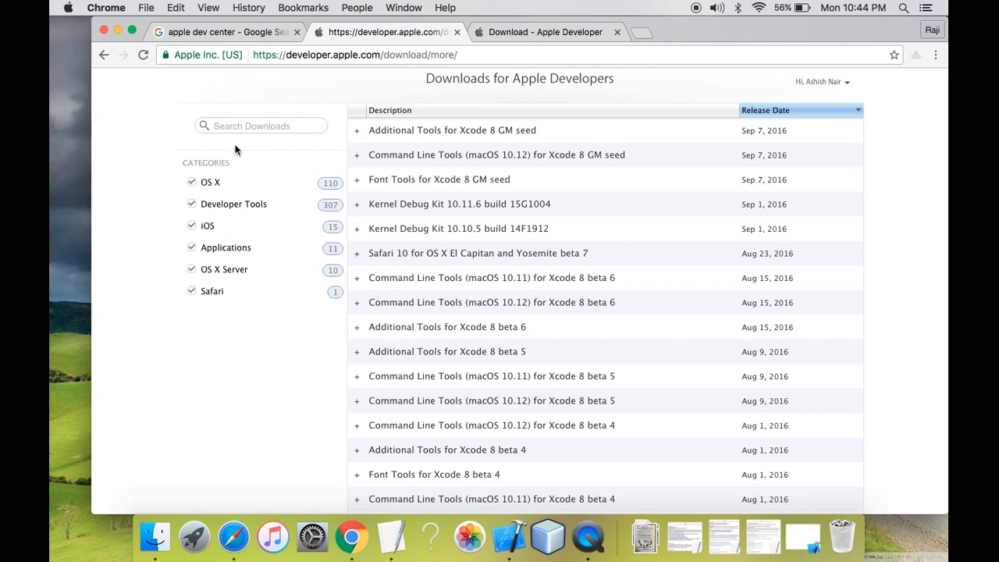
Step: Filter the downloads list by 'xcode' and expand the Xcode 7.3.1 entry
type("xcod")
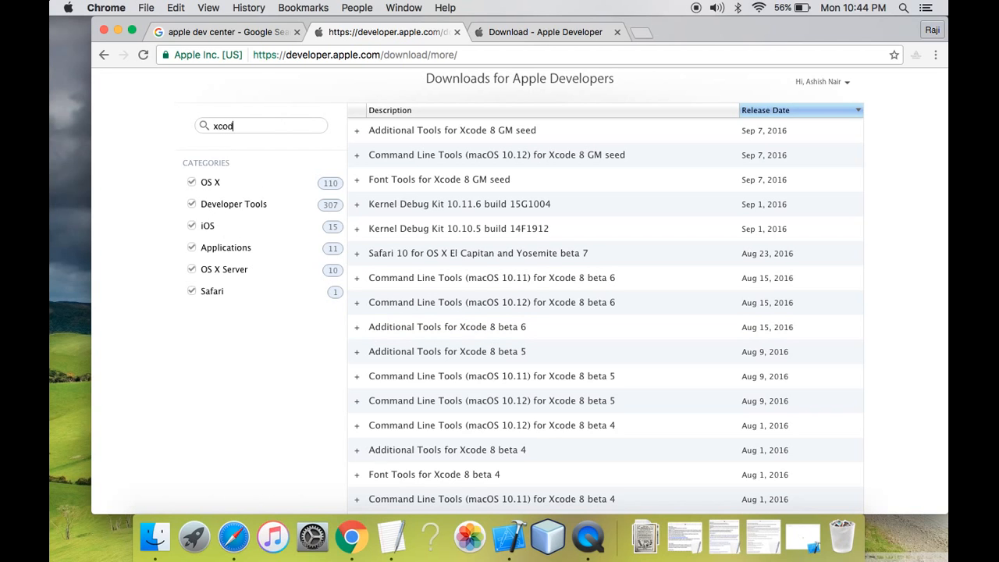
type("e")
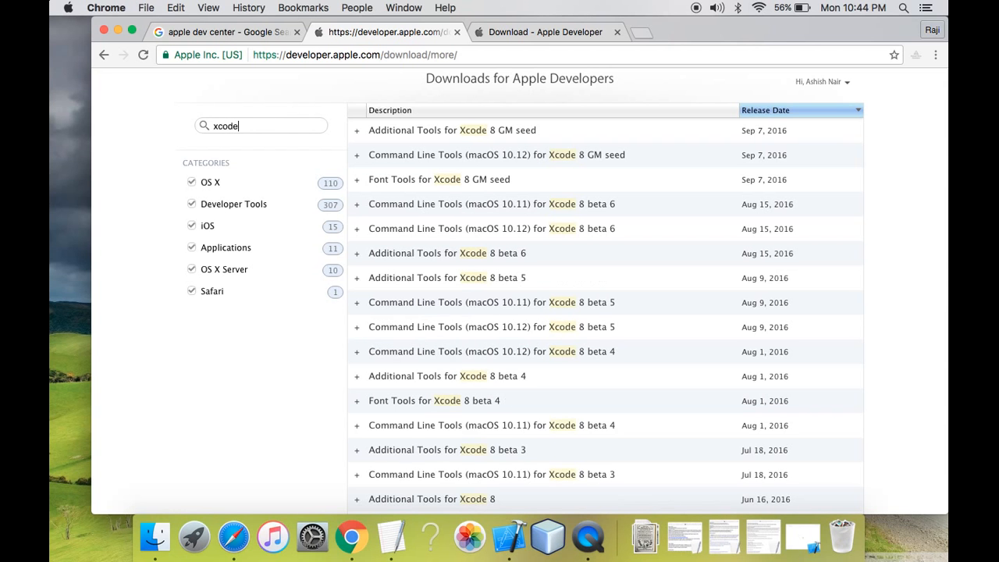
scroll("down", 3)
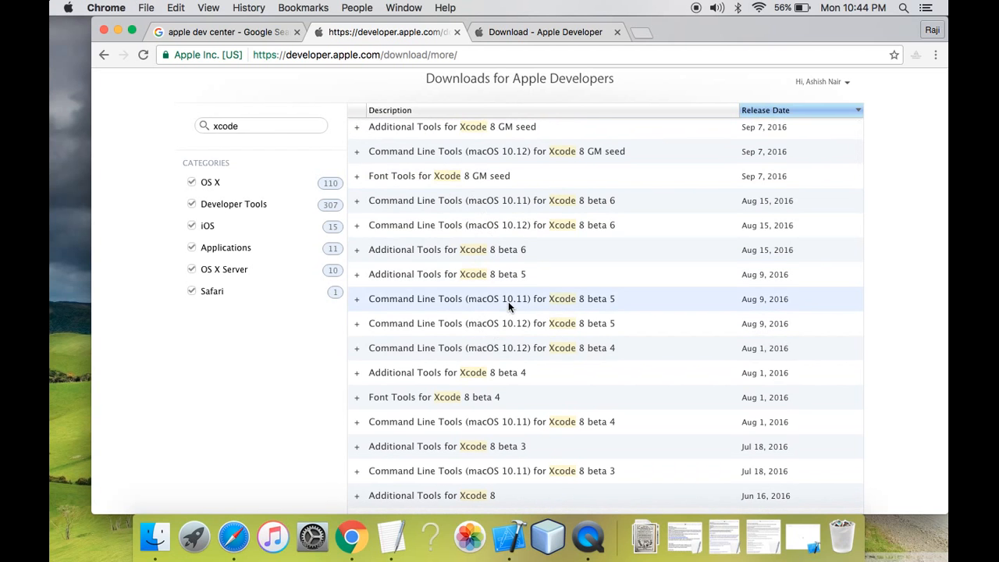
scroll("down", 3)
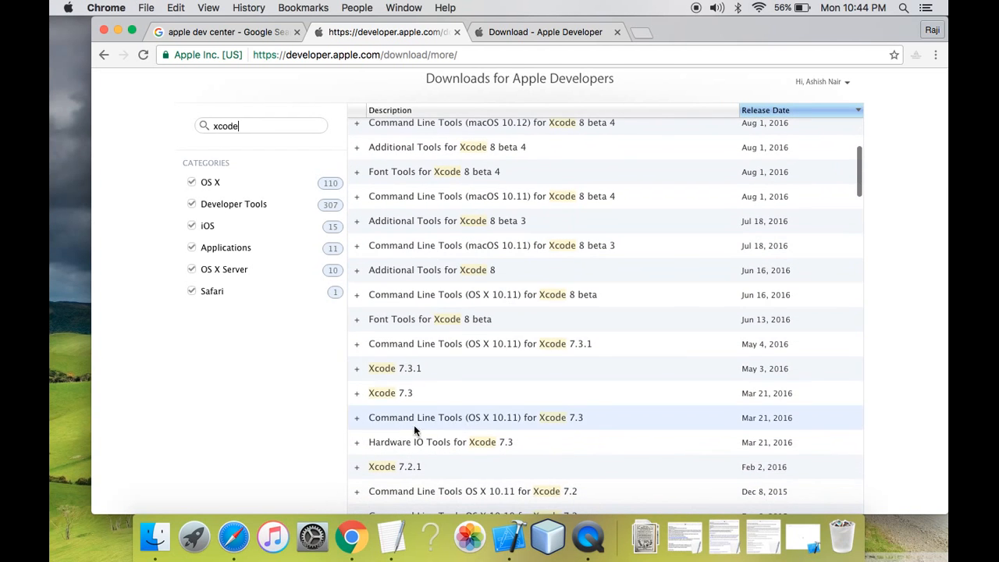
mouse_move(359, 375)
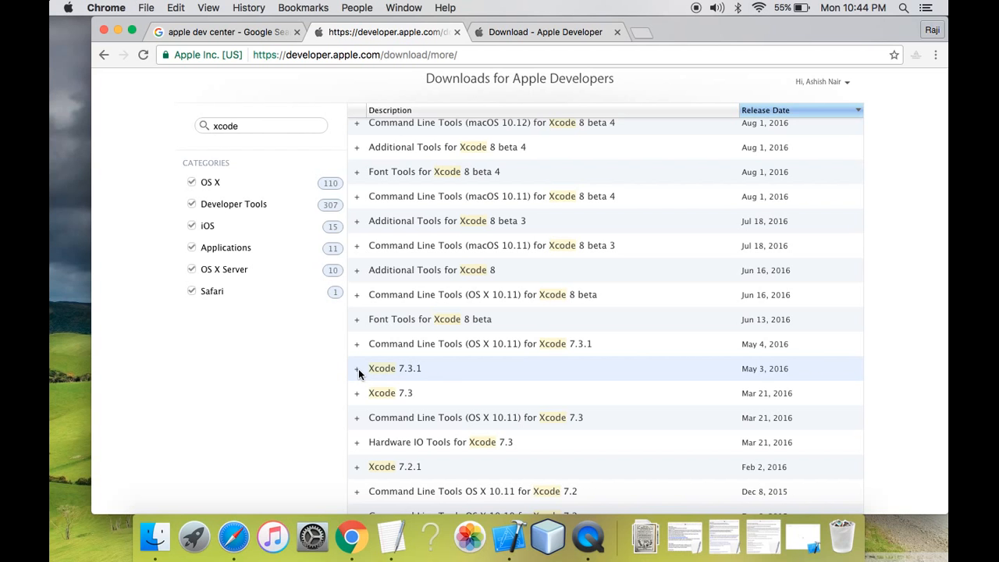
left_click(357, 368)
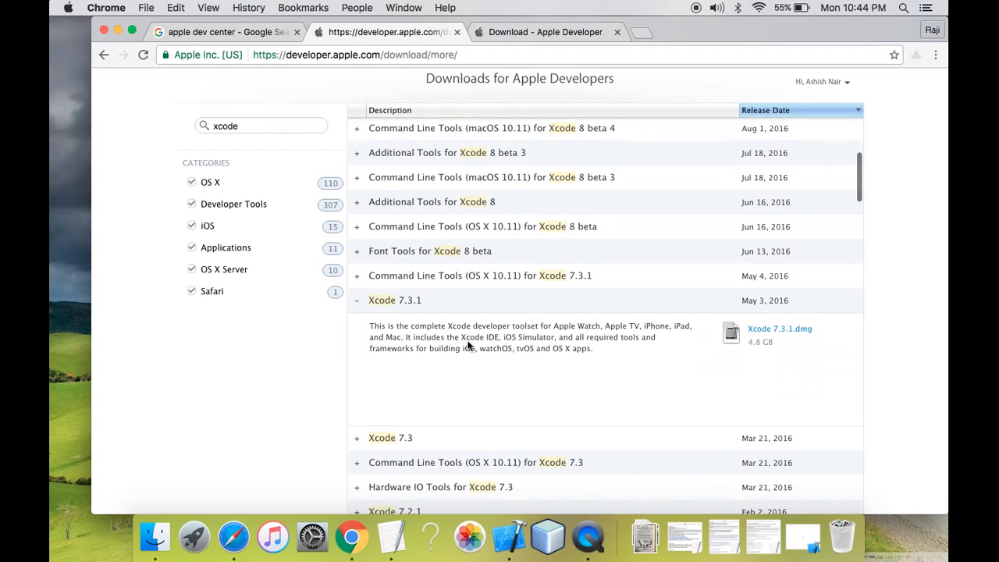
mouse_move(576, 340)
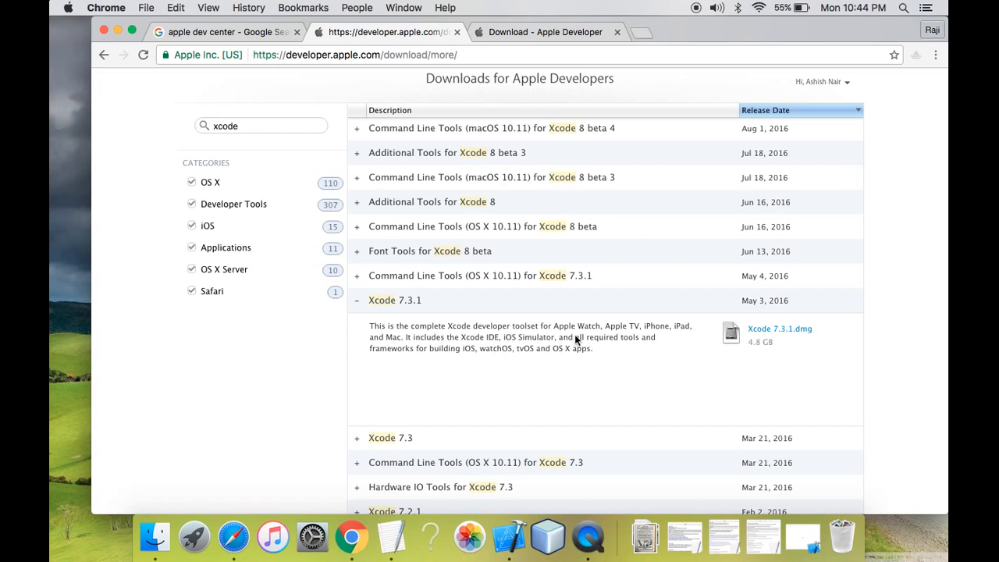
mouse_move(425, 356)
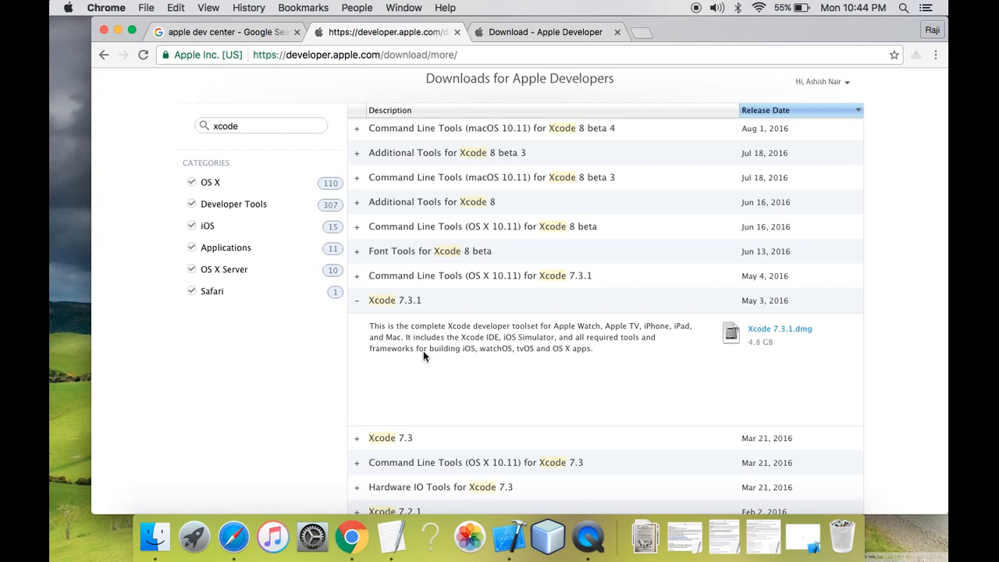
mouse_move(506, 350)
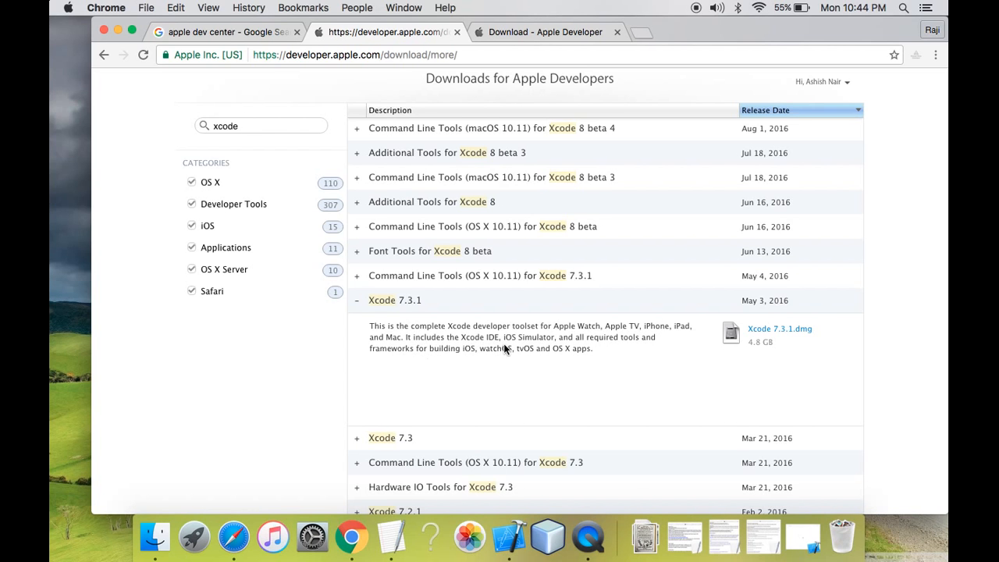
mouse_move(450, 356)
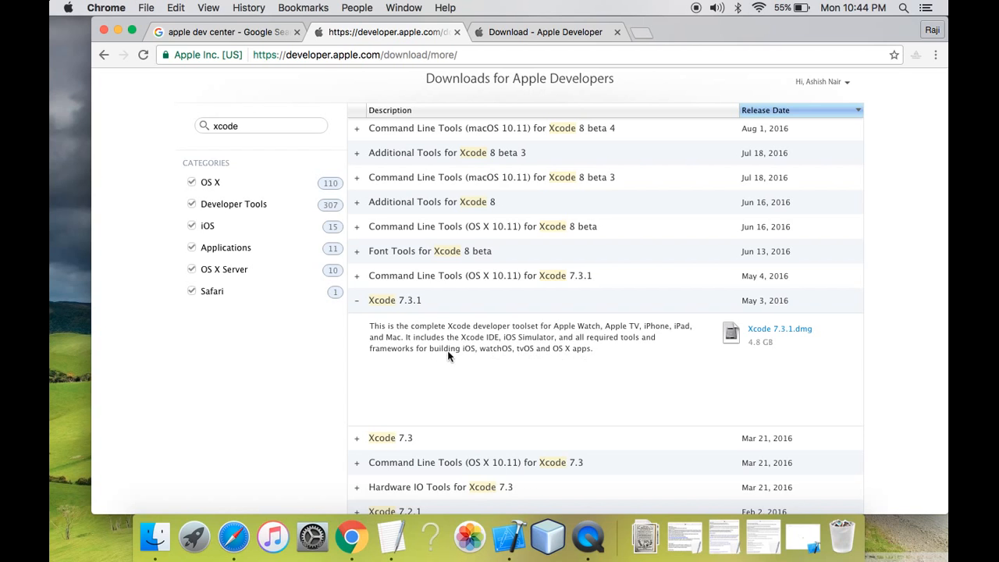
mouse_move(515, 360)
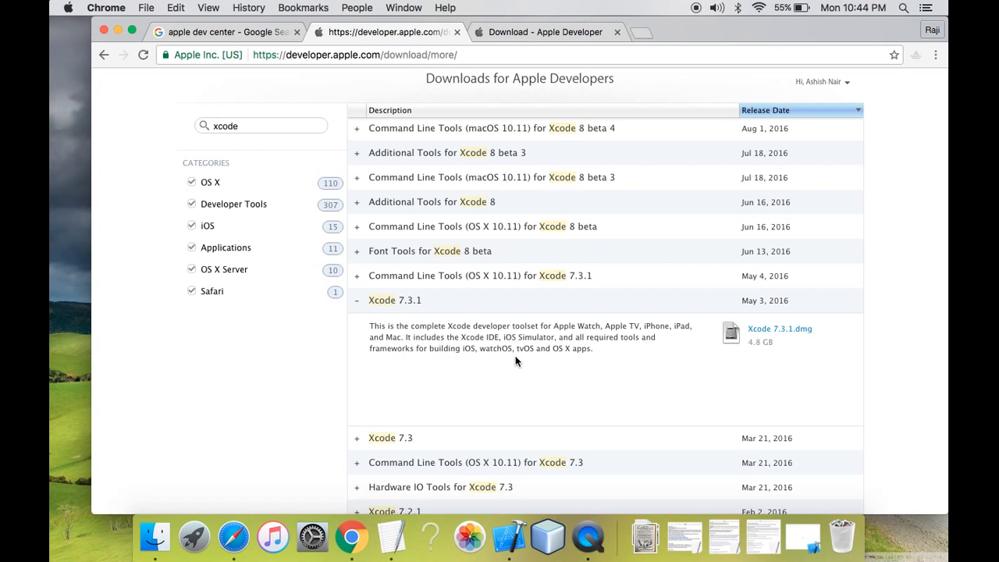
mouse_move(581, 367)
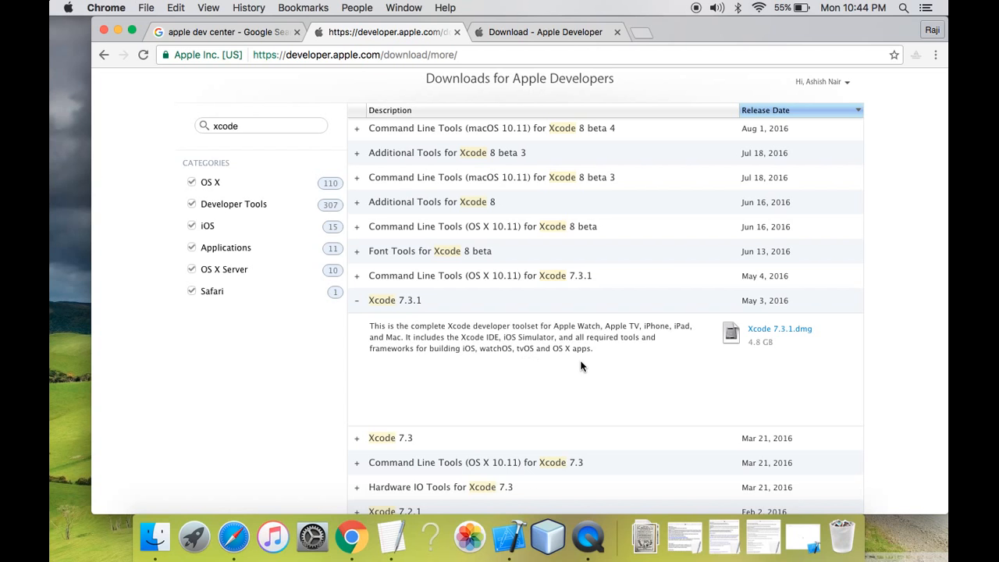
mouse_move(476, 342)
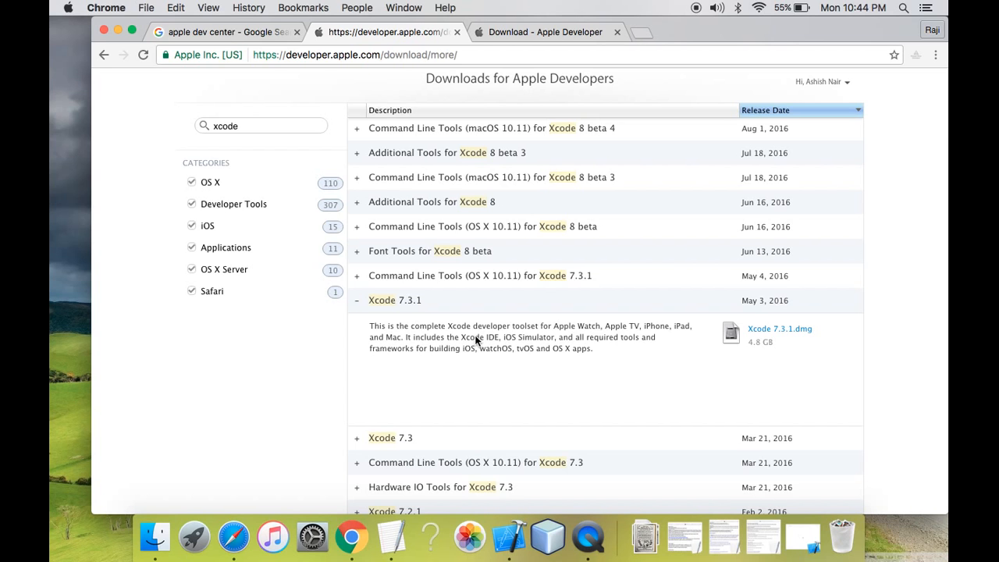
mouse_move(768, 328)
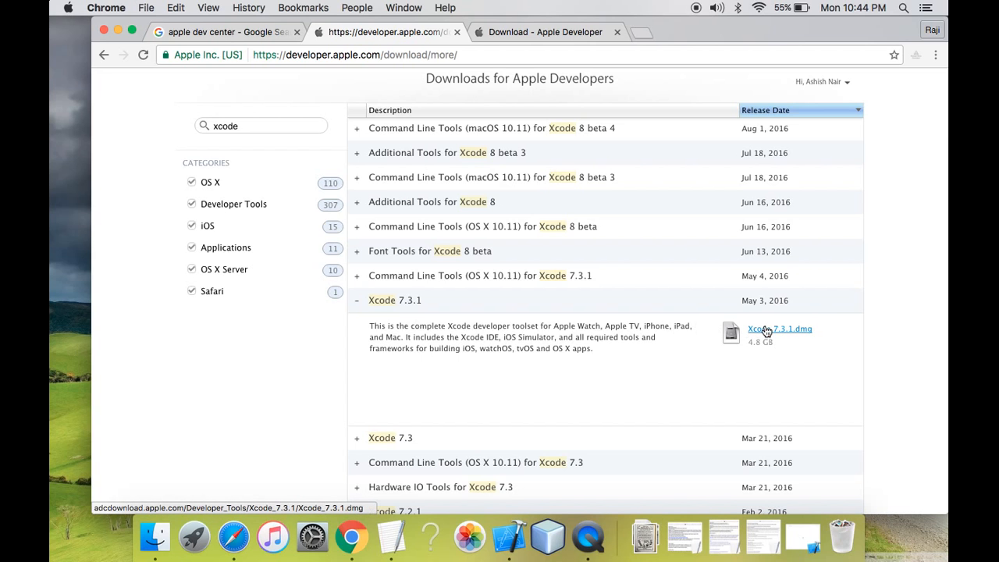
Step: Start the Xcode 7.3.1.dmg download, then pause it from Chrome's download bar menu
left_click(779, 328)
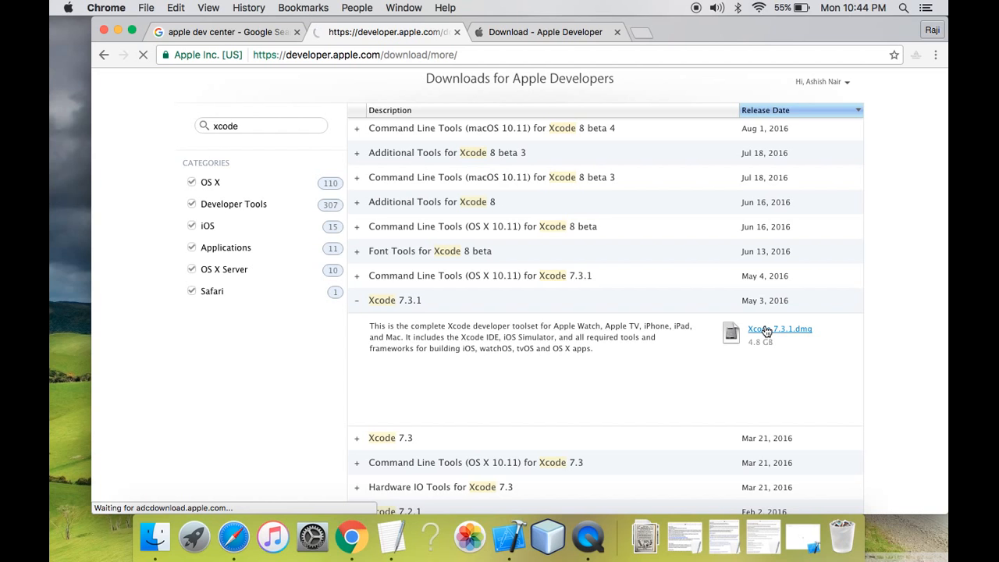
left_click(779, 327)
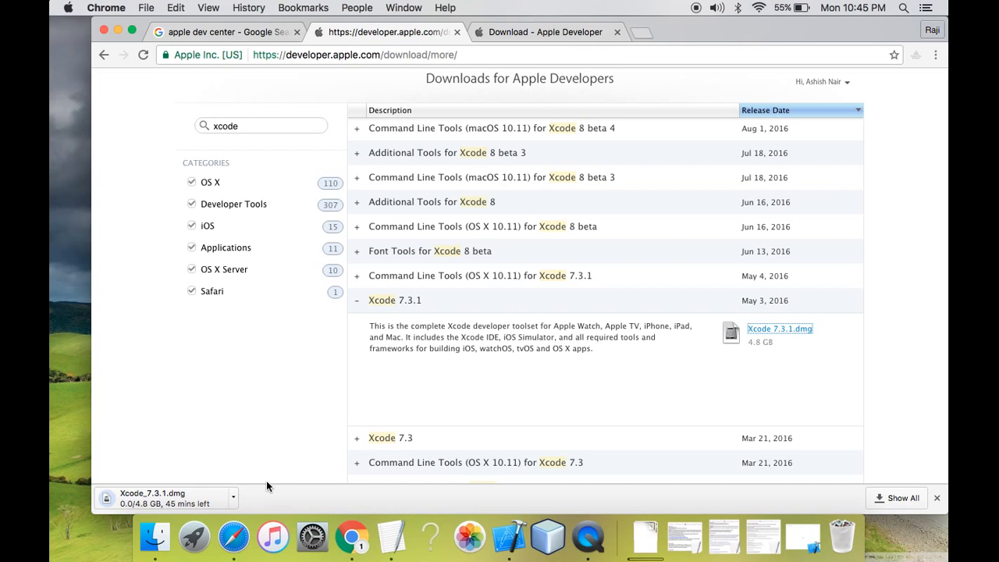
left_click(232, 496)
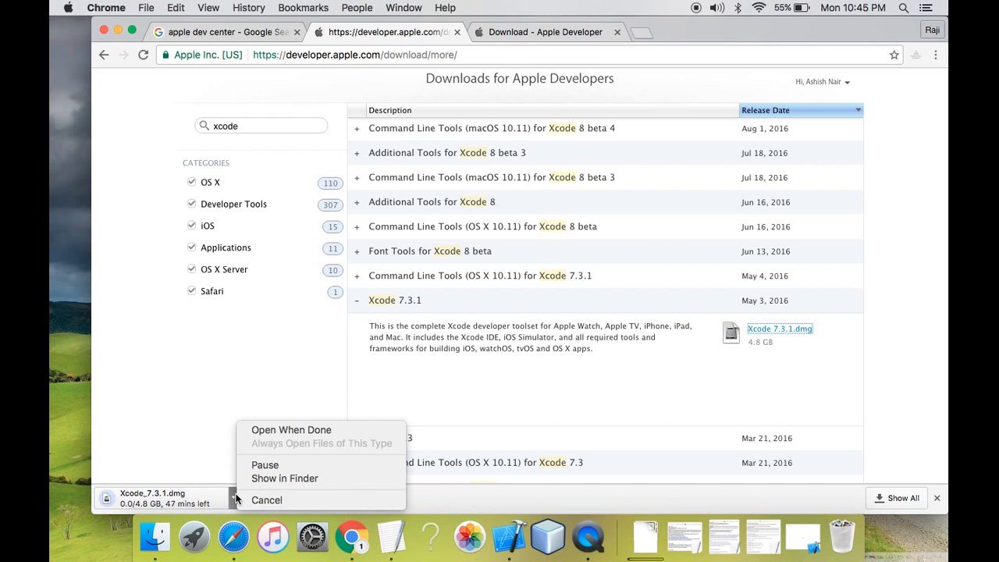
mouse_move(265, 465)
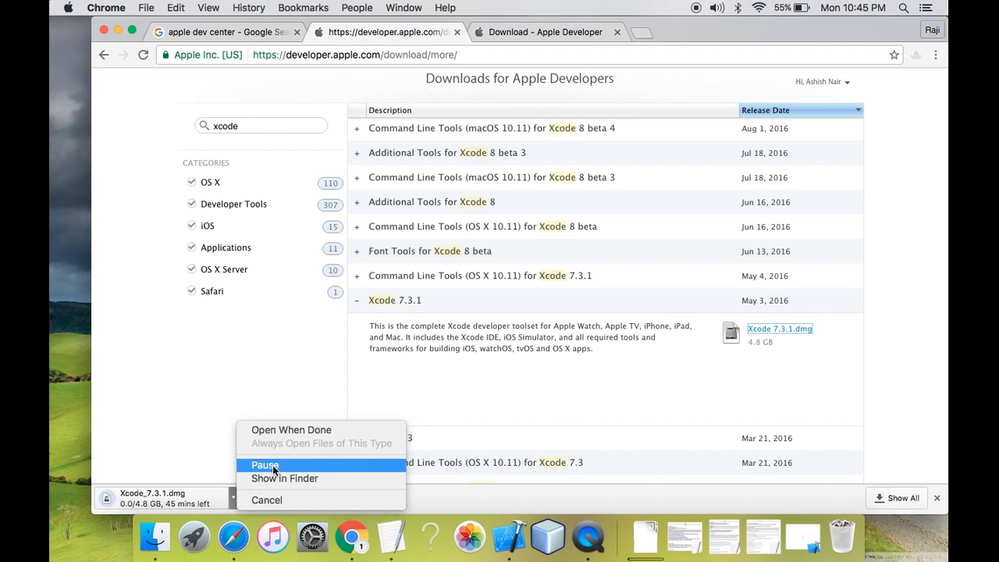
left_click(265, 466)
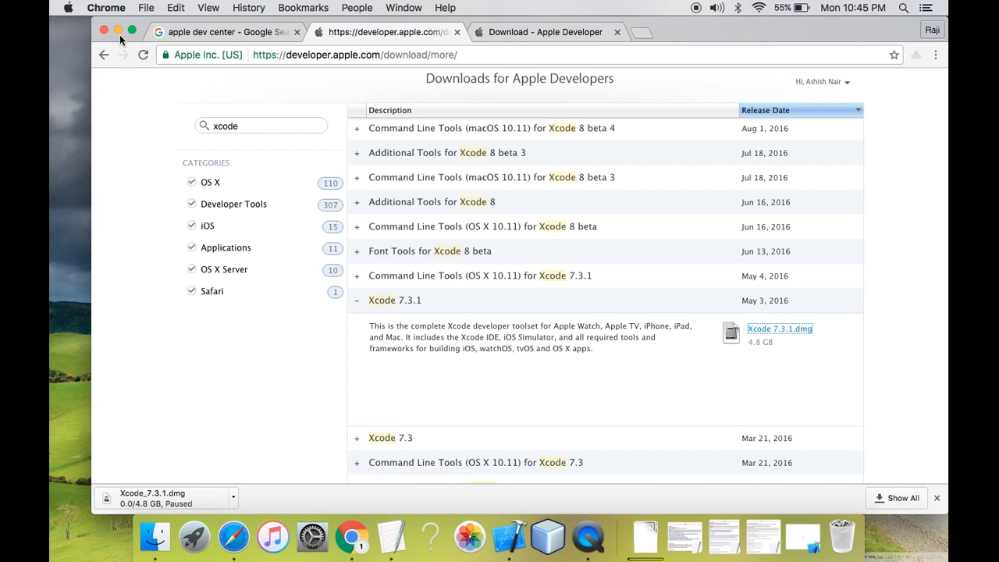
Step: Hide Chrome and mount Xcode_7.3.1.dmg from the desktop to show the installer window
left_click(119, 30)
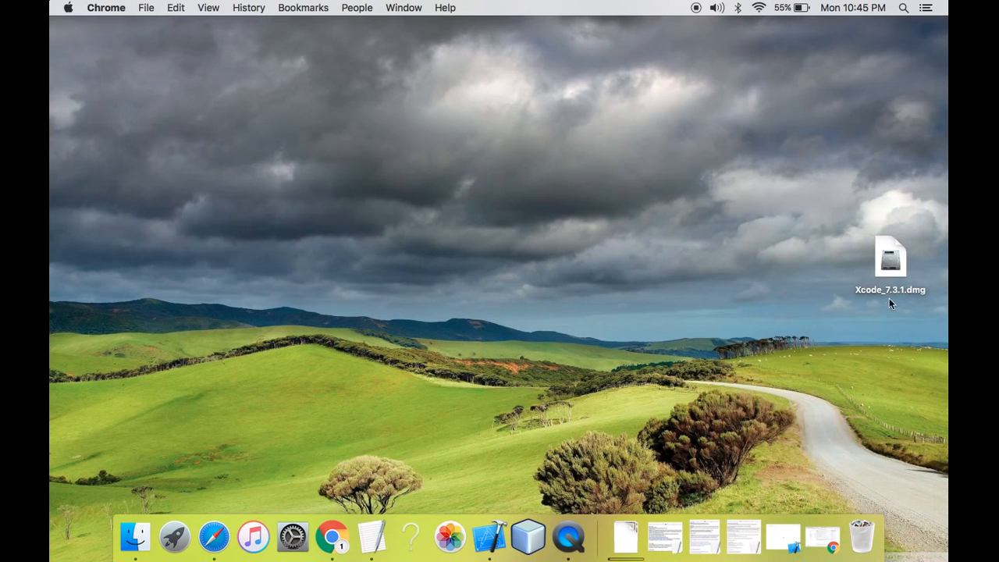
mouse_move(880, 294)
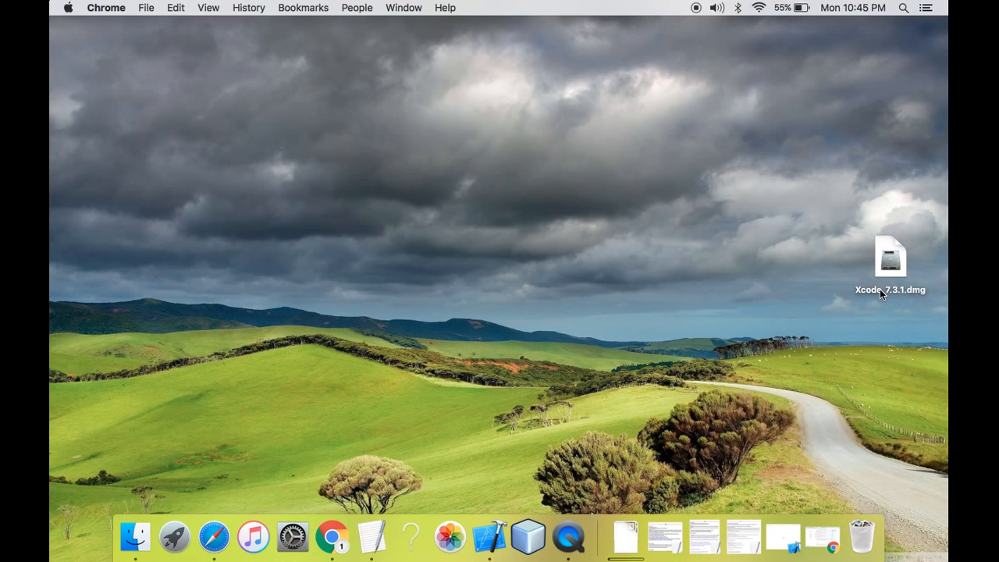
left_click(890, 258)
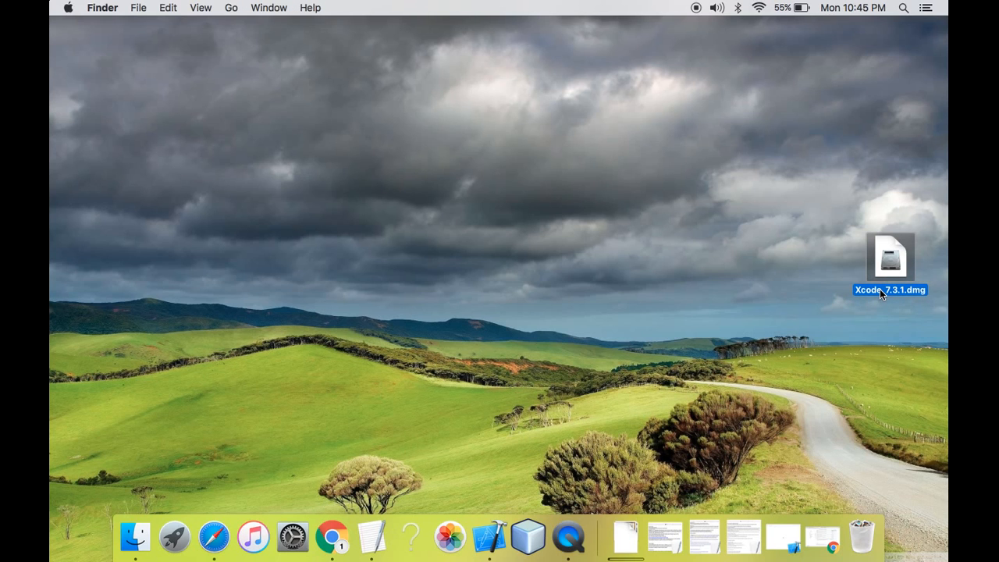
left_click(500, 313)
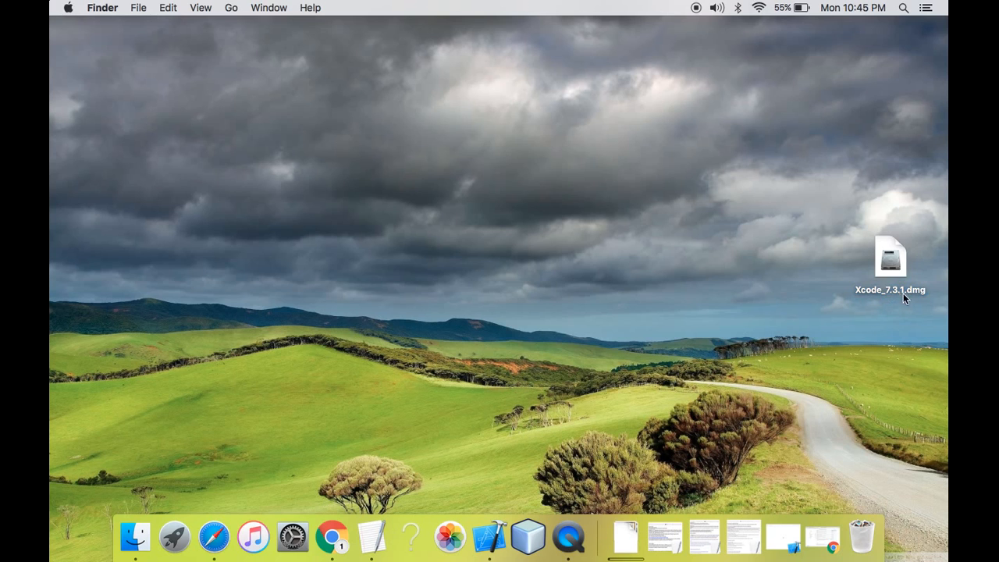
left_click(890, 258)
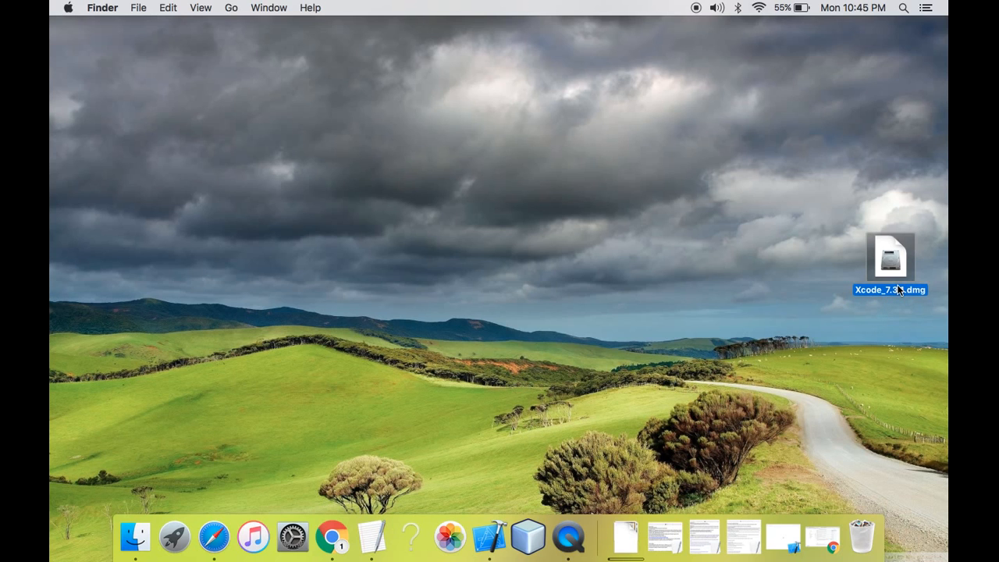
double_click(890, 258)
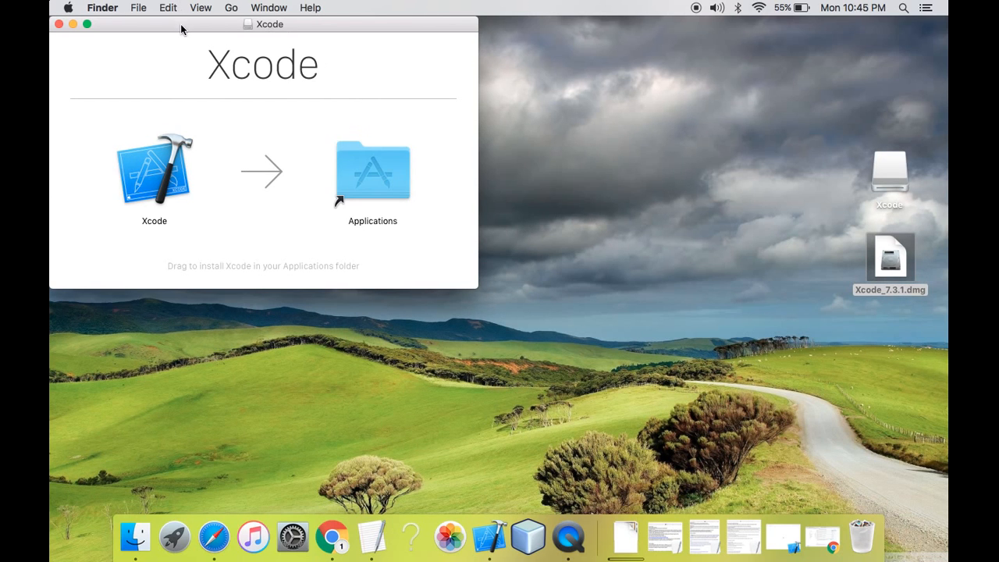
Step: Drag the Xcode installer window toward the centre of the desktop
left_click_drag(263, 25, 340, 81)
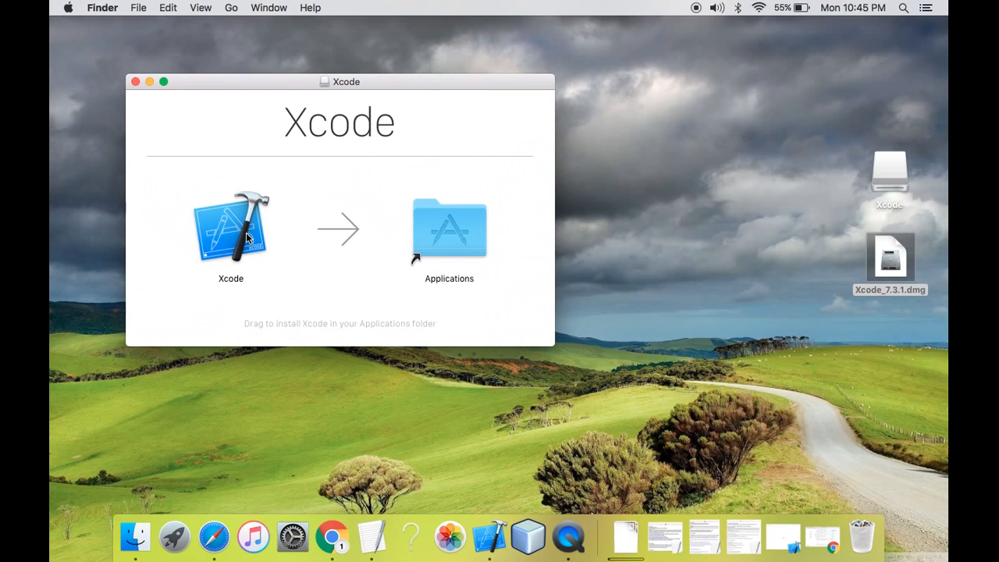
mouse_move(456, 242)
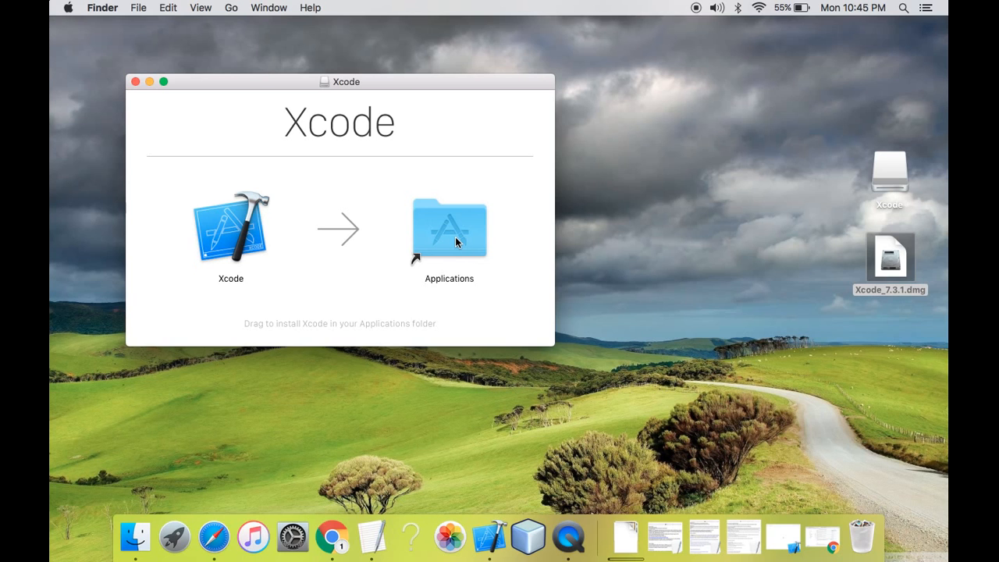
mouse_move(300, 148)
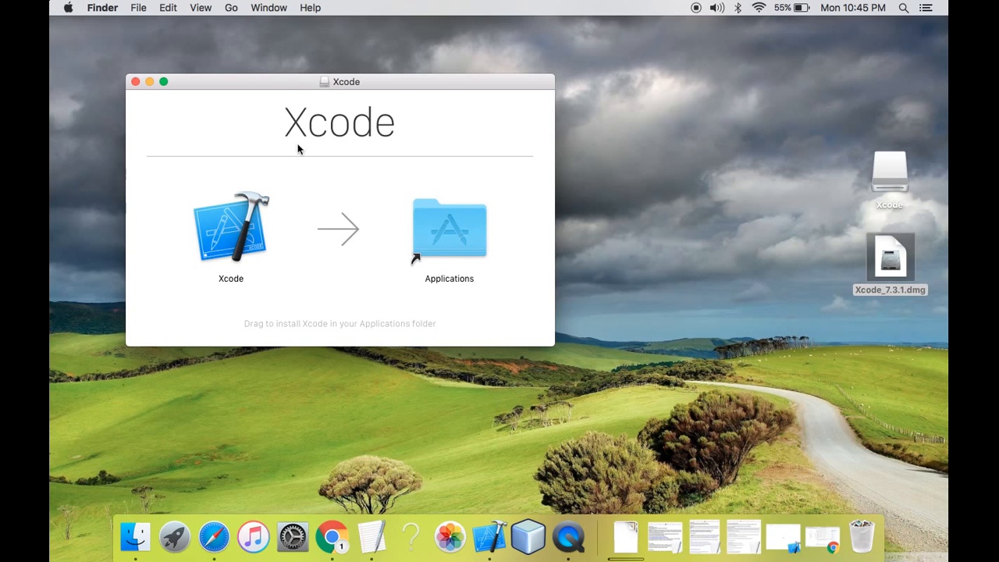
left_click(231, 228)
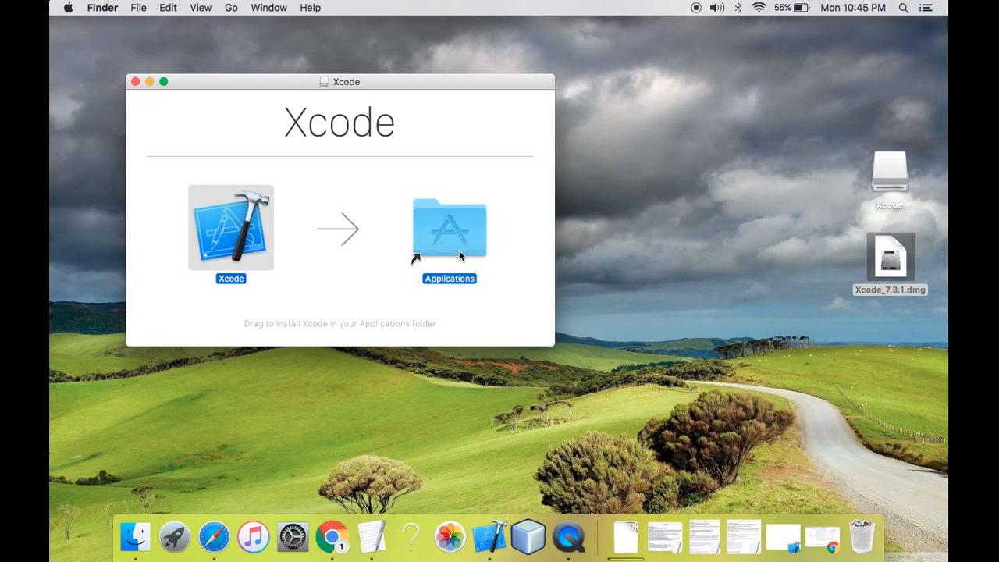
Step: Drag Xcode onto the Applications folder alias to copy it from the disk image
left_click_drag(231, 228, 450, 228)
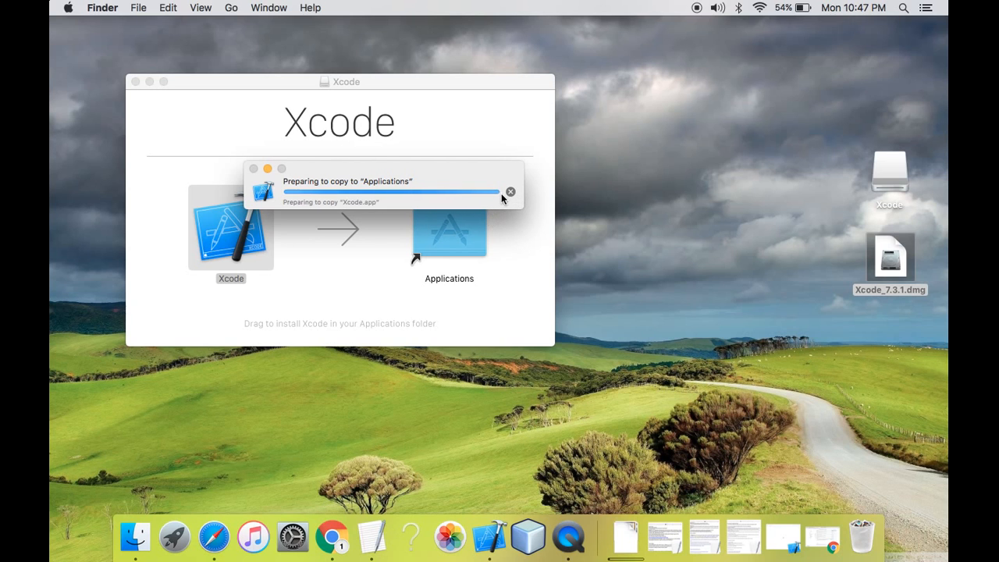
mouse_move(510, 192)
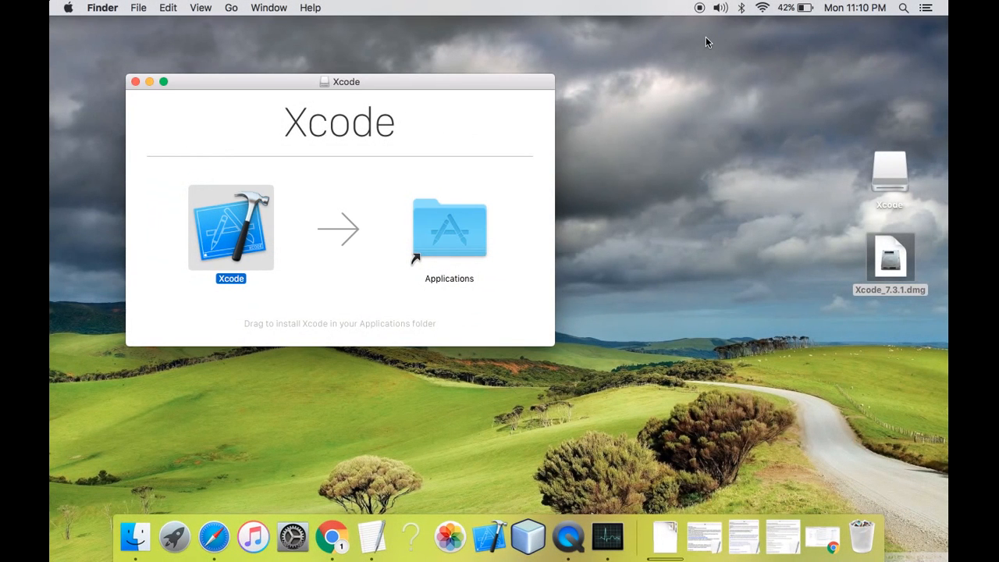
mouse_move(421, 269)
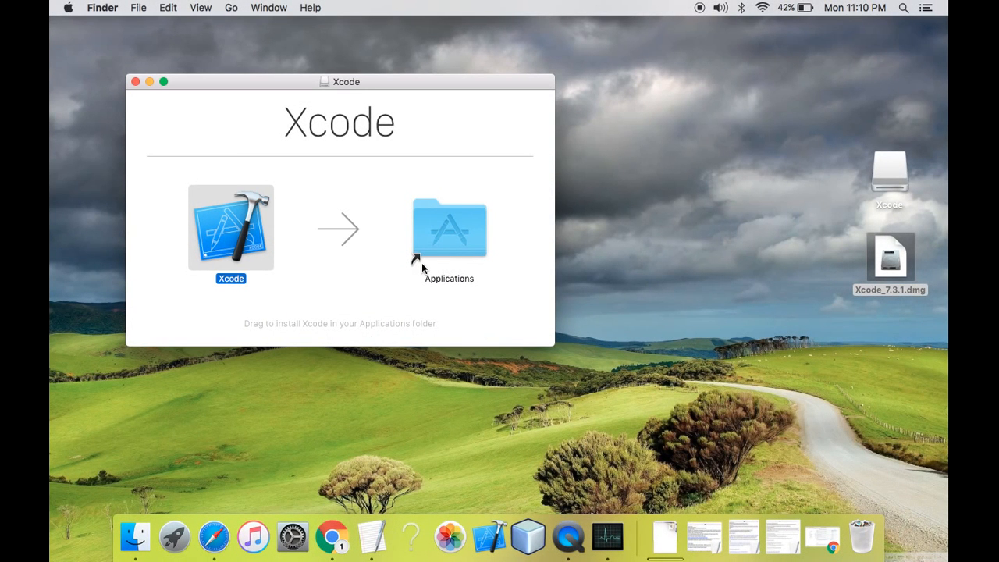
mouse_move(323, 181)
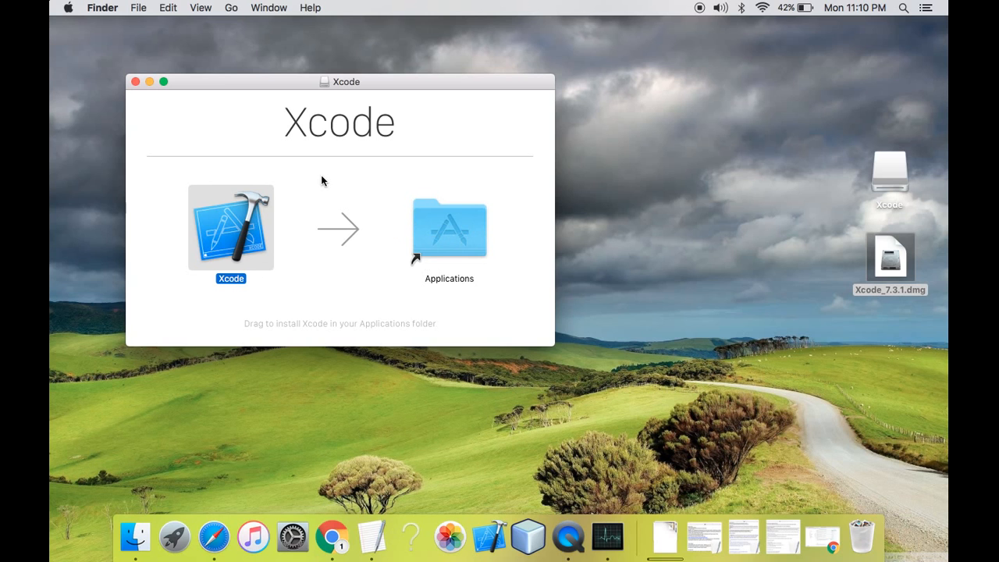
mouse_move(134, 69)
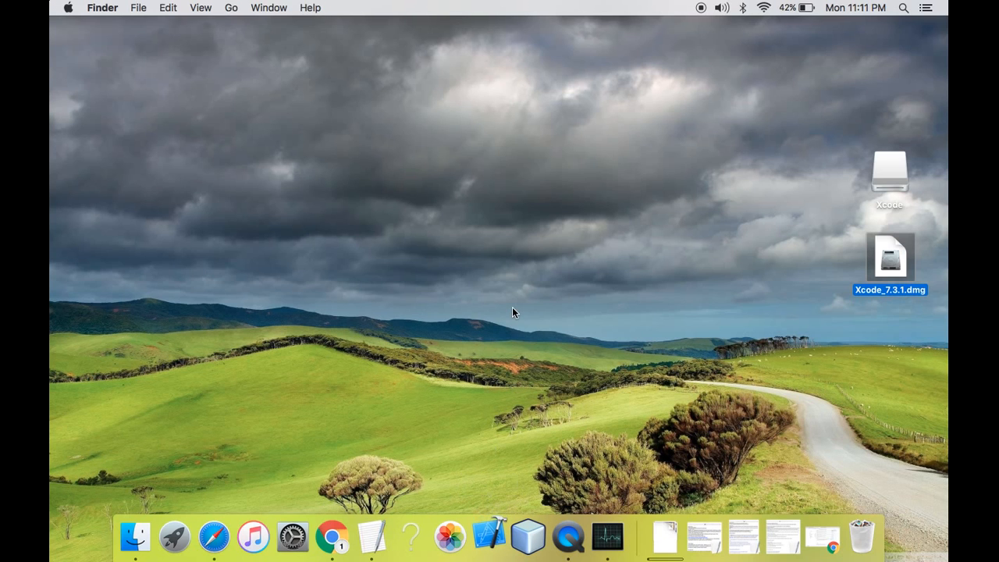
Step: Launch the newly installed Xcode from Applications
left_click(514, 312)
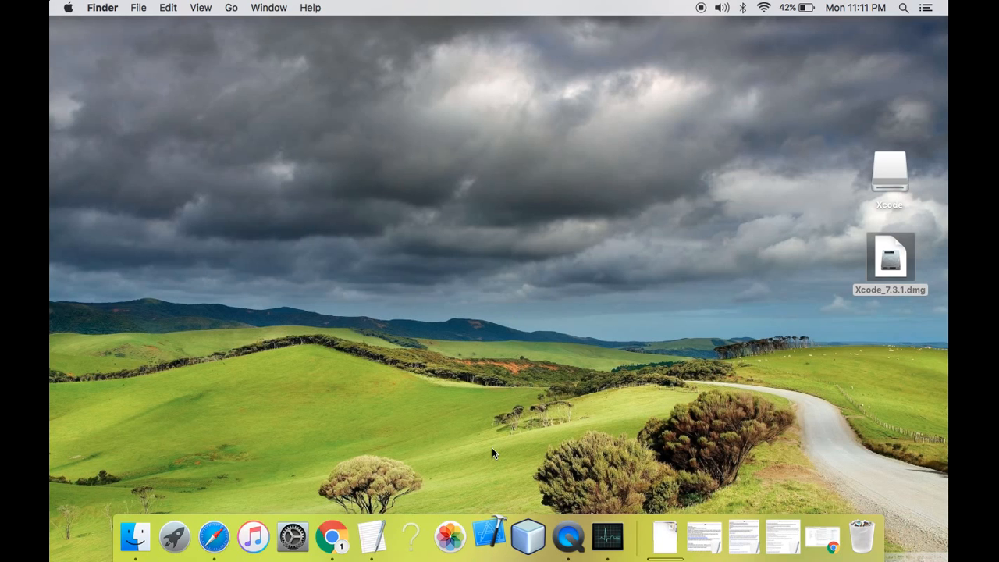
mouse_move(516, 414)
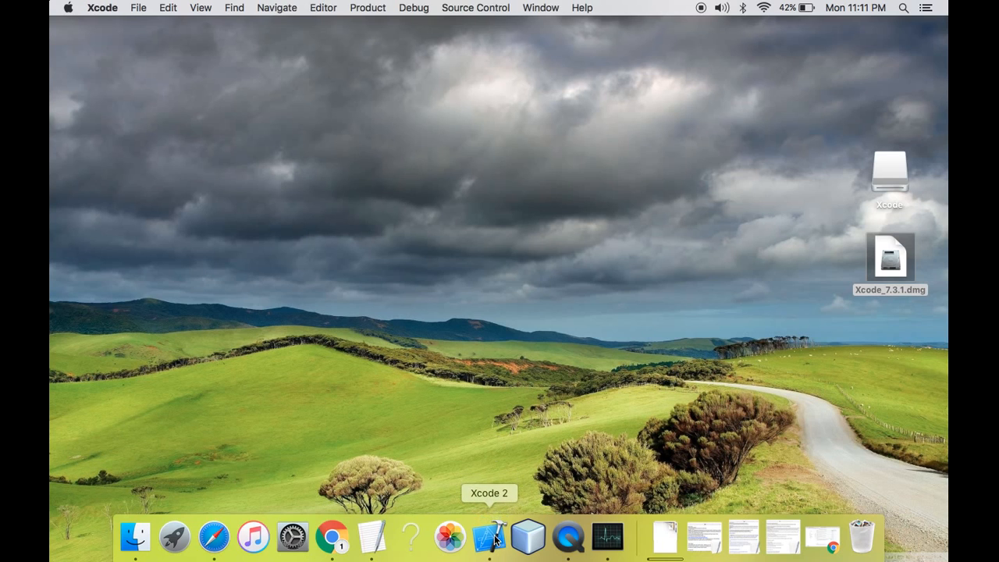
mouse_move(522, 398)
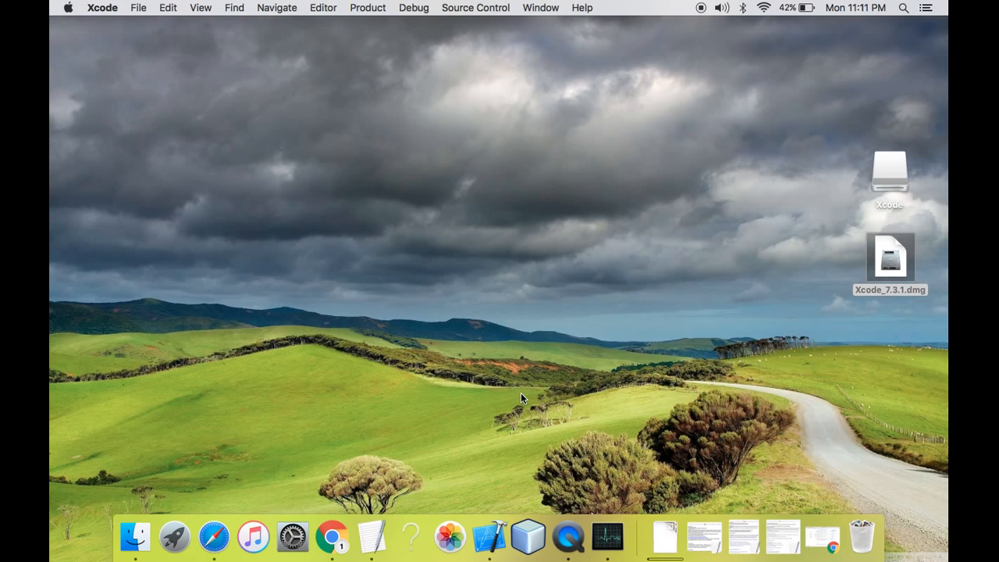
mouse_move(494, 384)
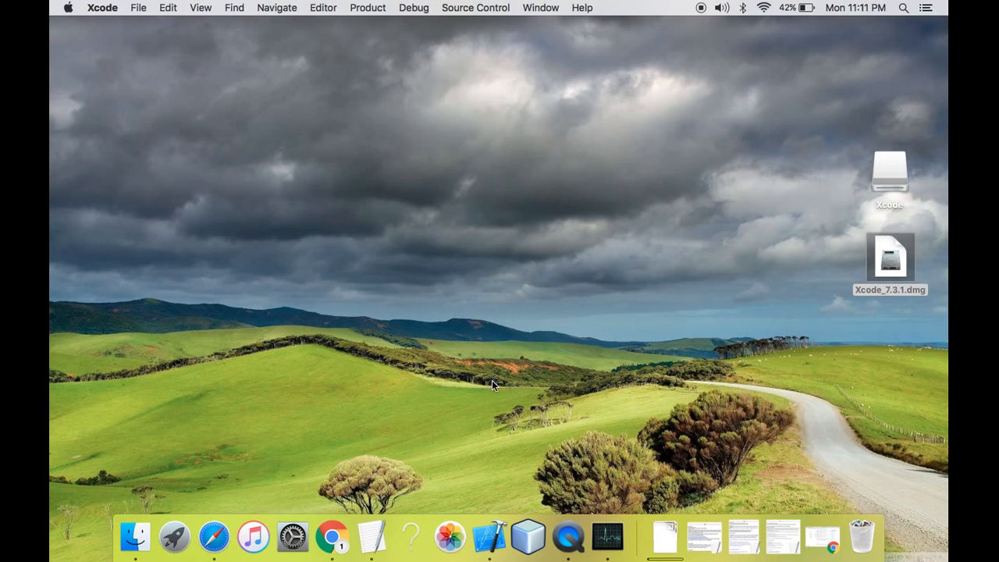
left_click(490, 538)
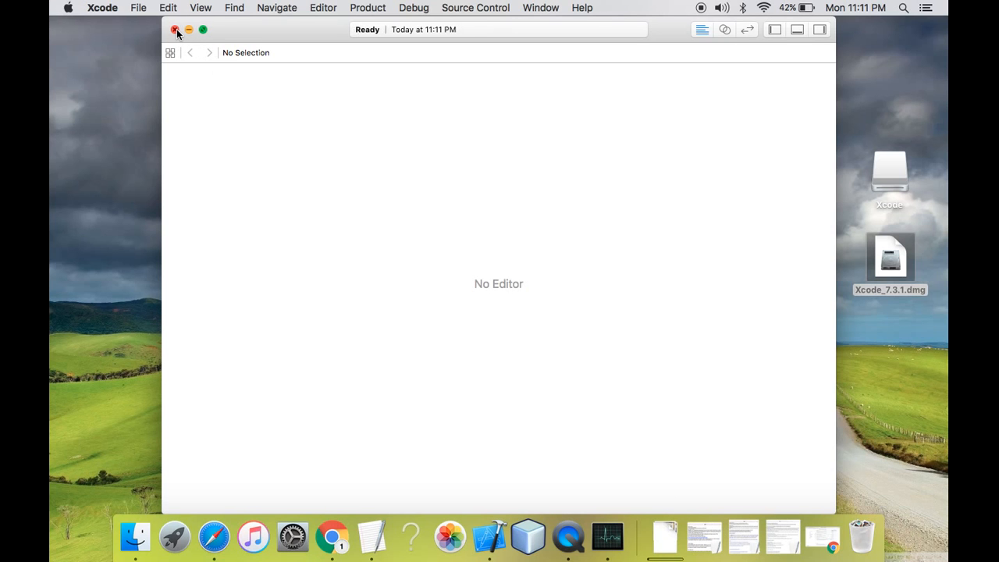
left_click(175, 30)
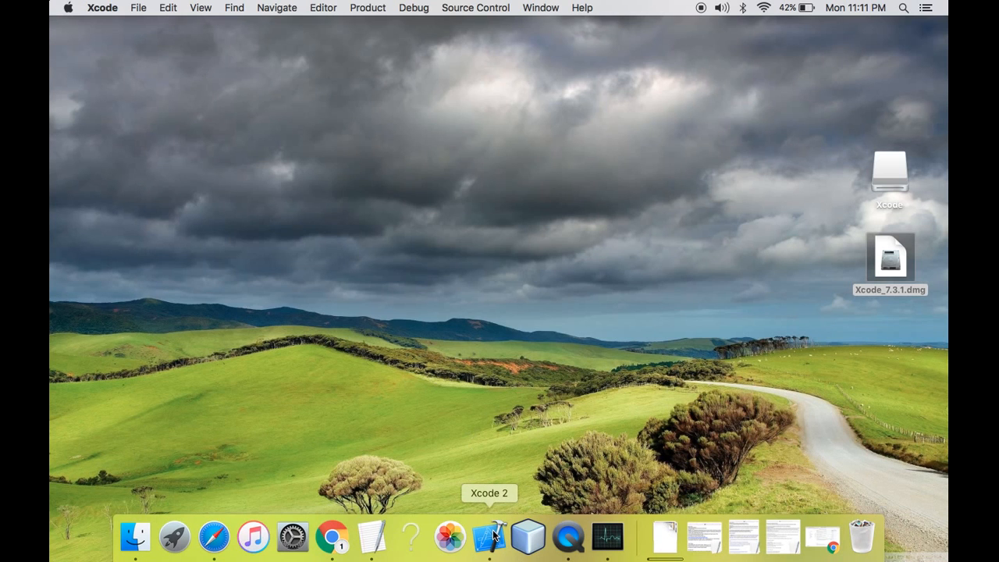
left_click(491, 537)
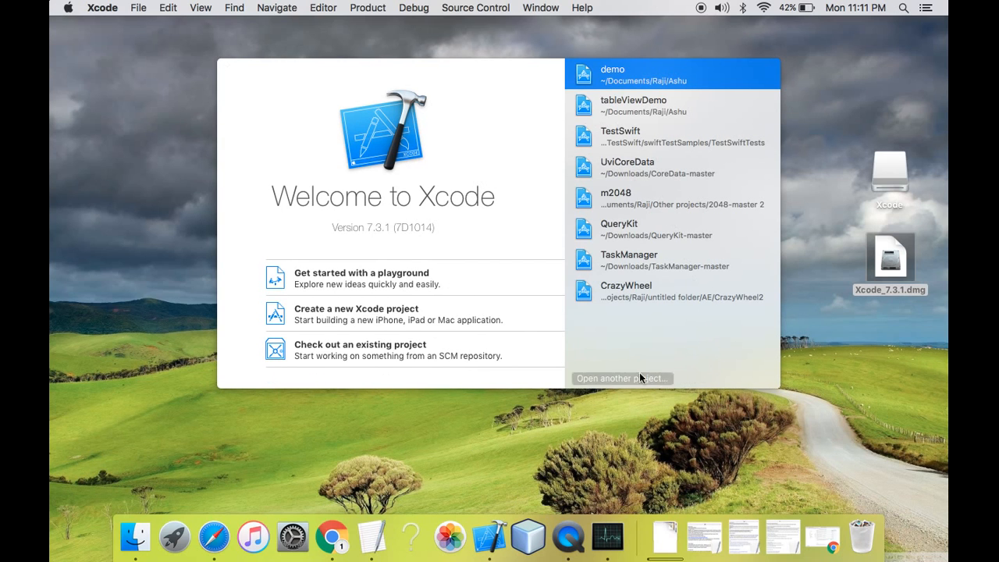
mouse_move(444, 226)
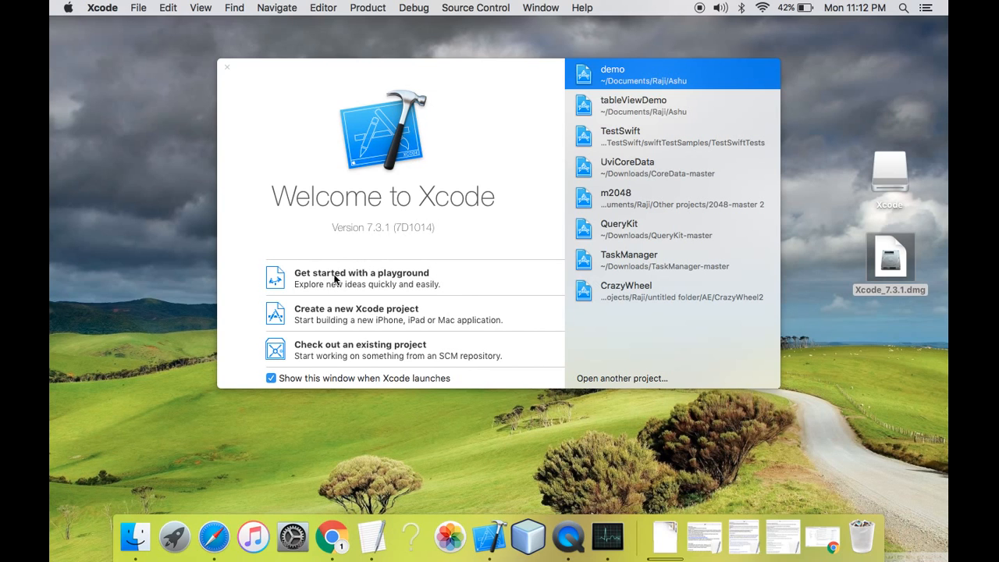
mouse_move(427, 323)
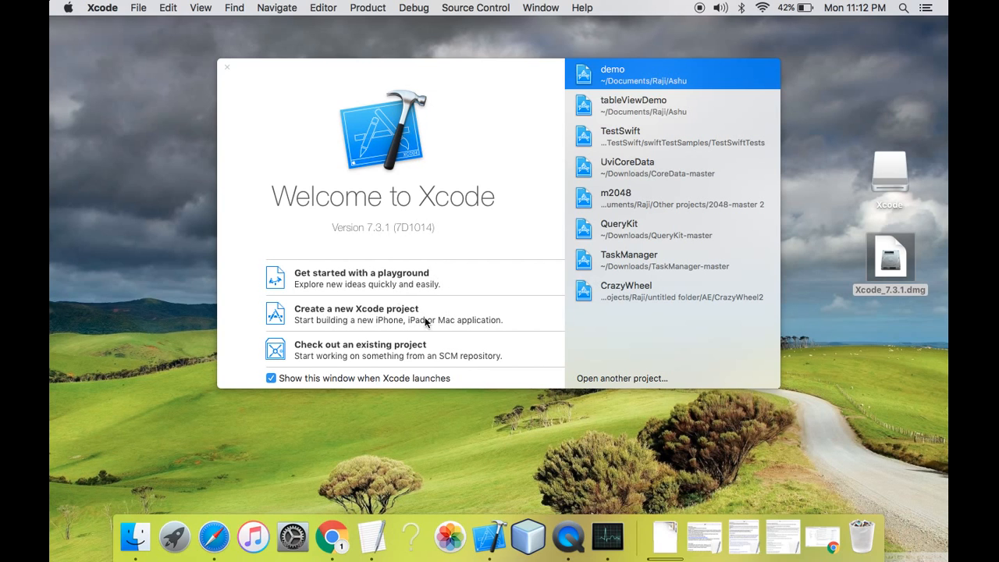
mouse_move(491, 358)
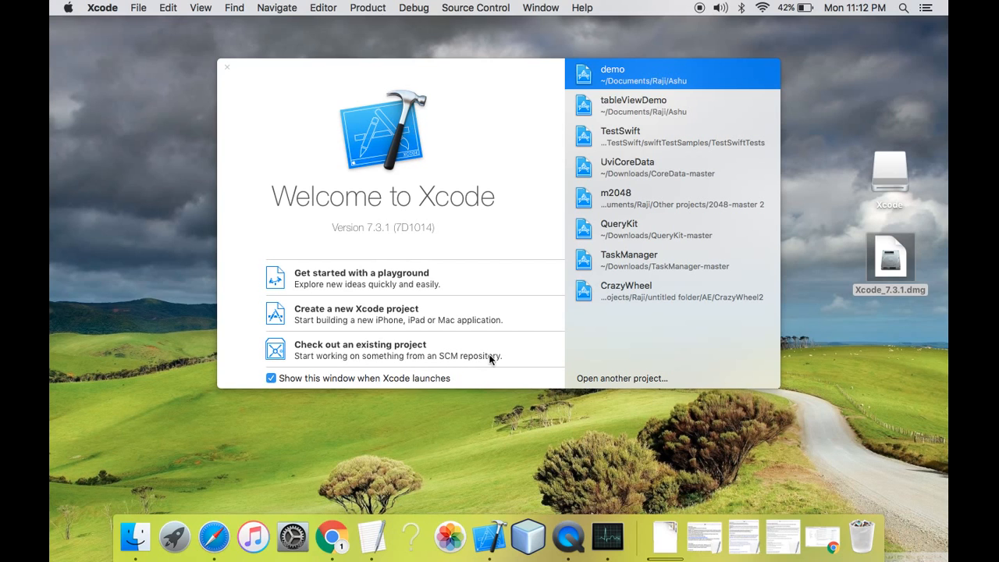
mouse_move(303, 387)
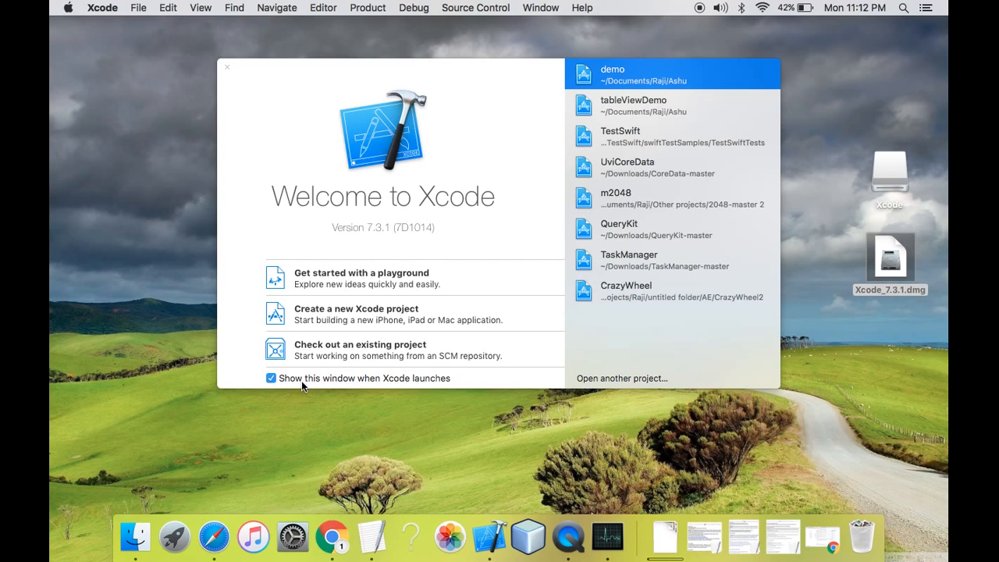
mouse_move(441, 388)
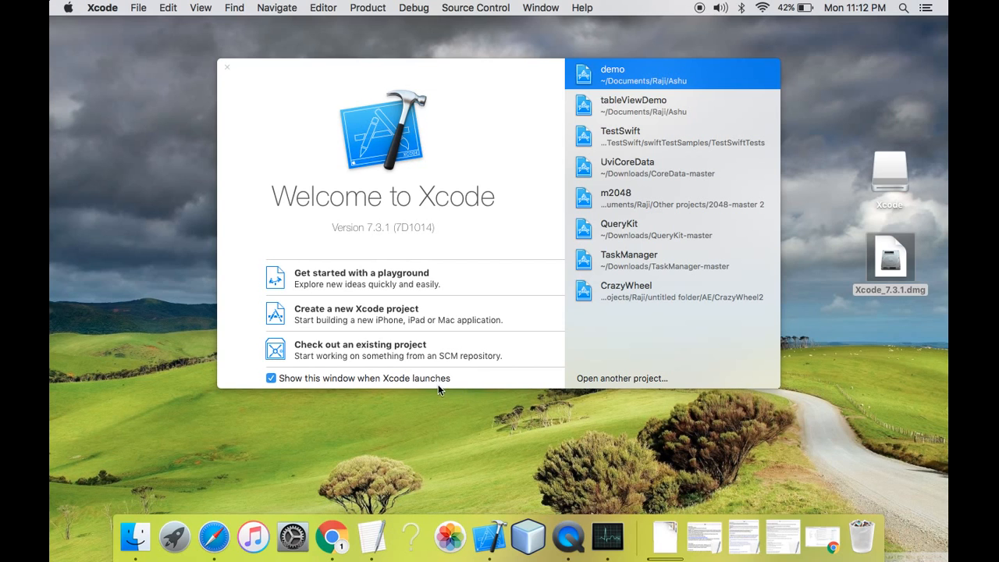
mouse_move(437, 340)
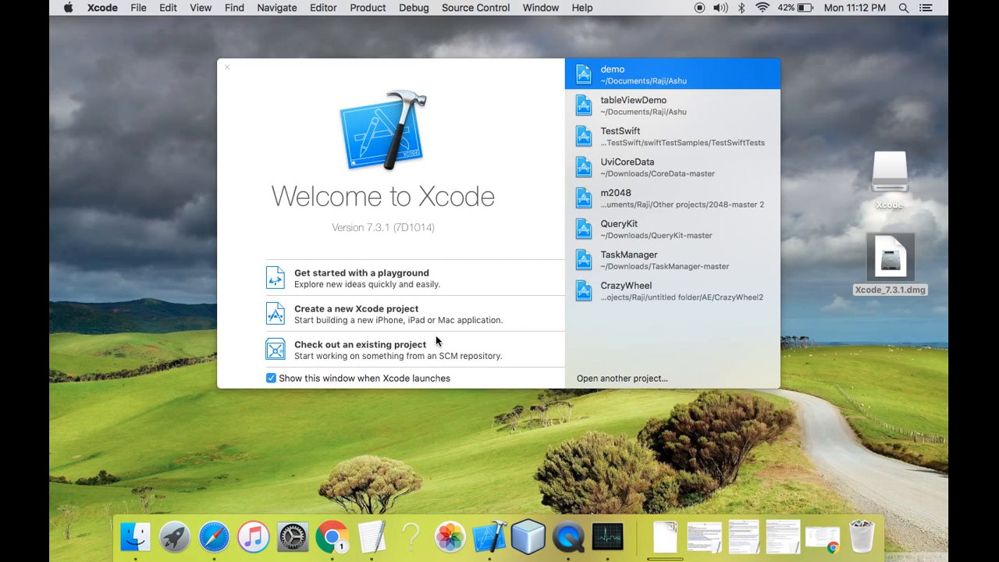
mouse_move(284, 385)
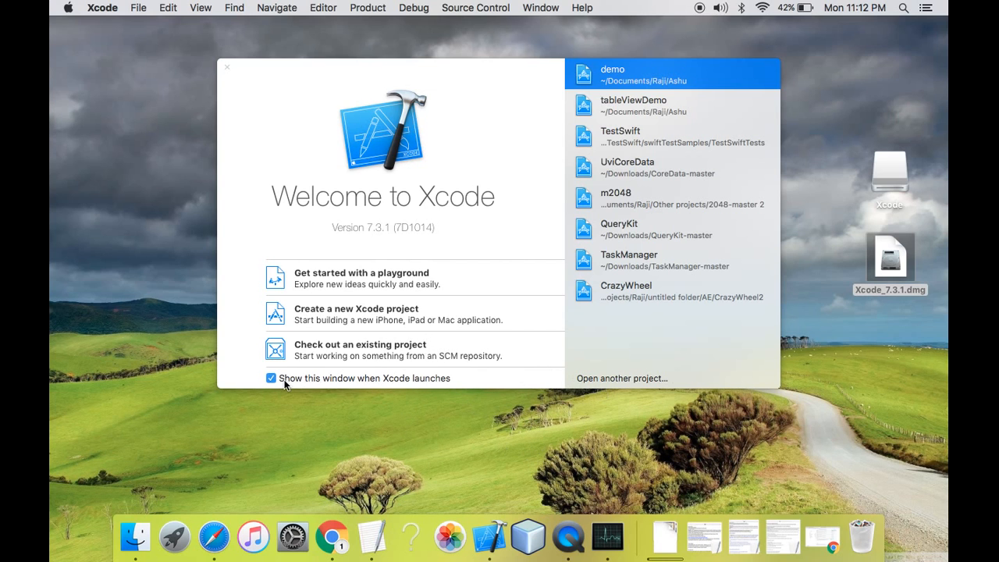
mouse_move(378, 299)
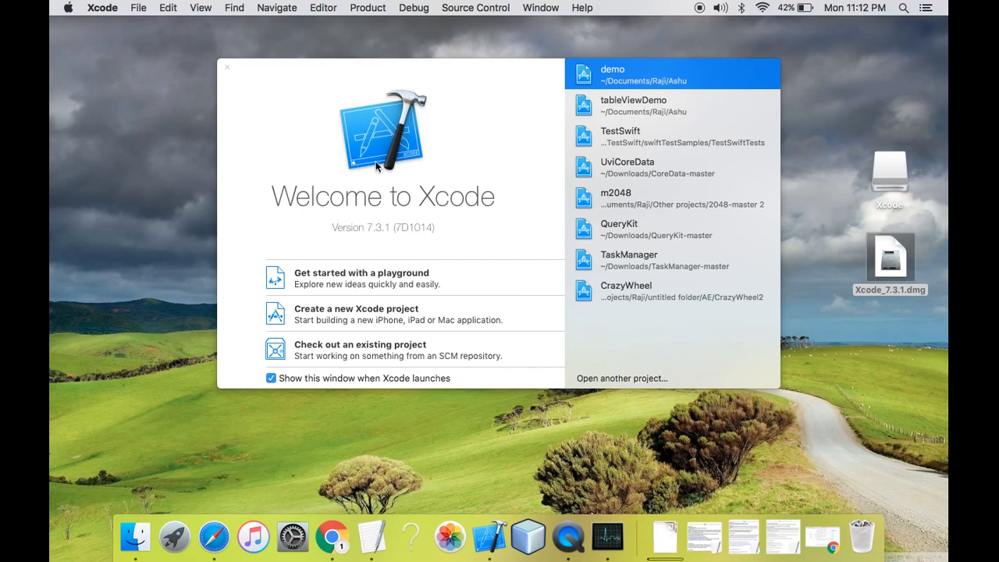
mouse_move(441, 156)
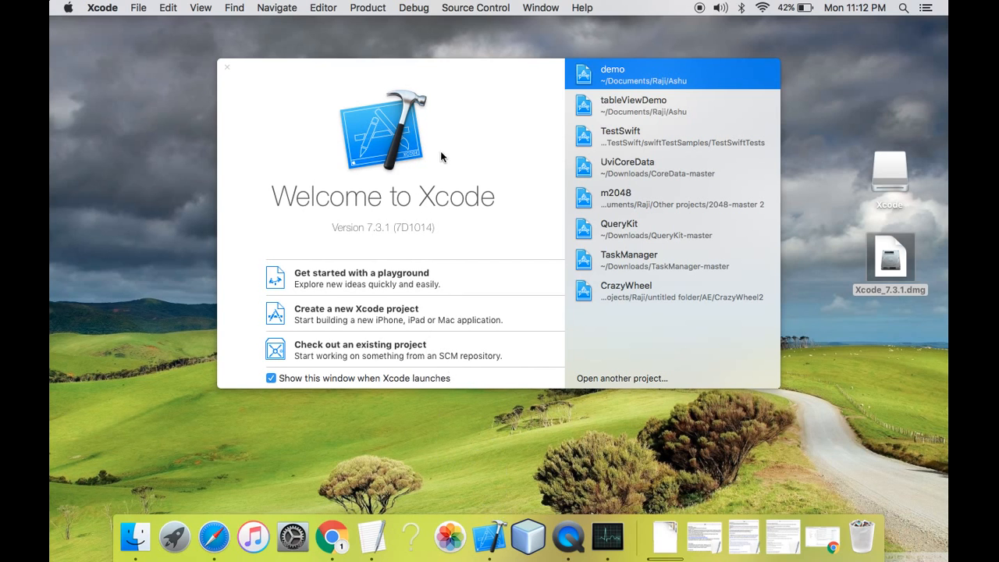
mouse_move(483, 241)
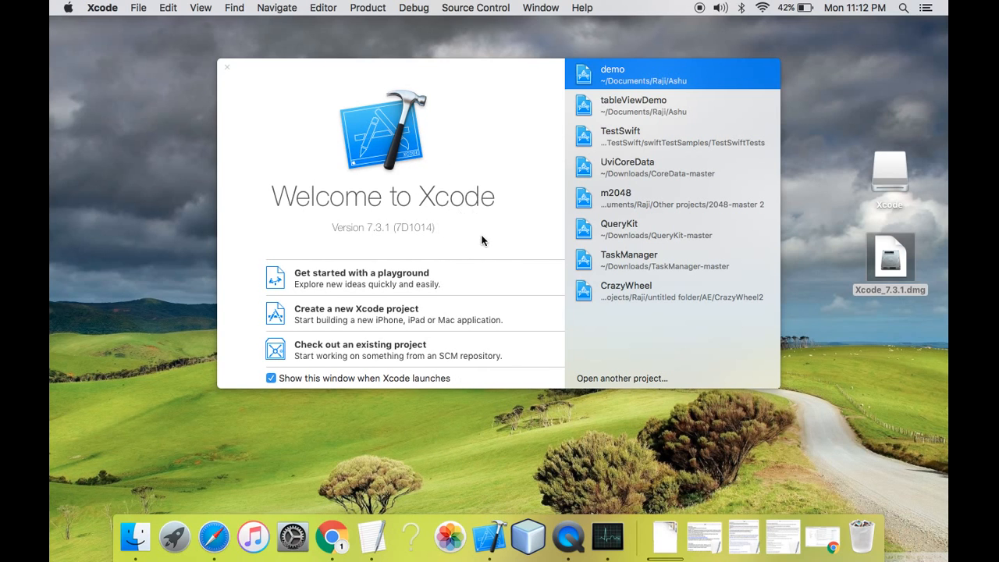
mouse_move(465, 106)
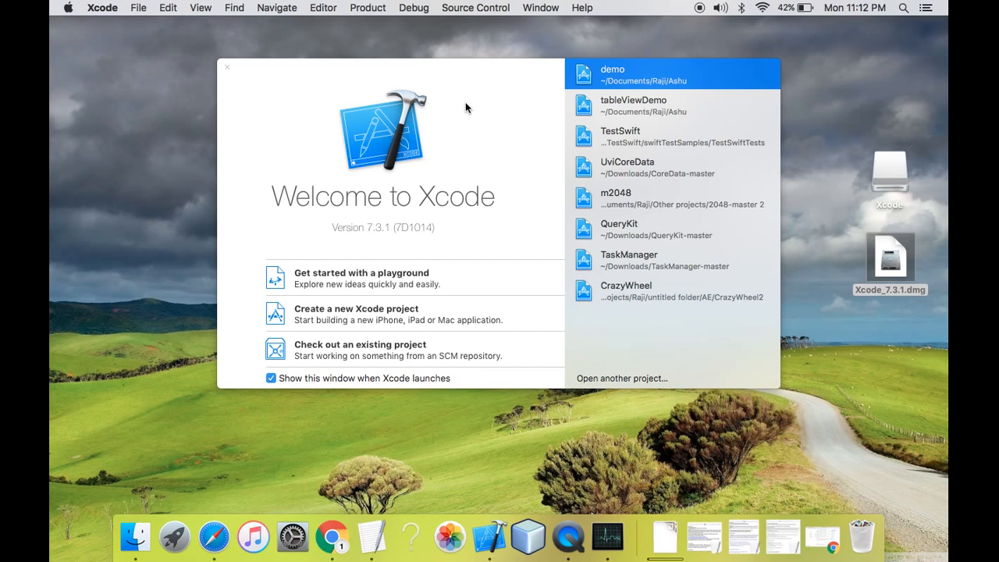
mouse_move(452, 253)
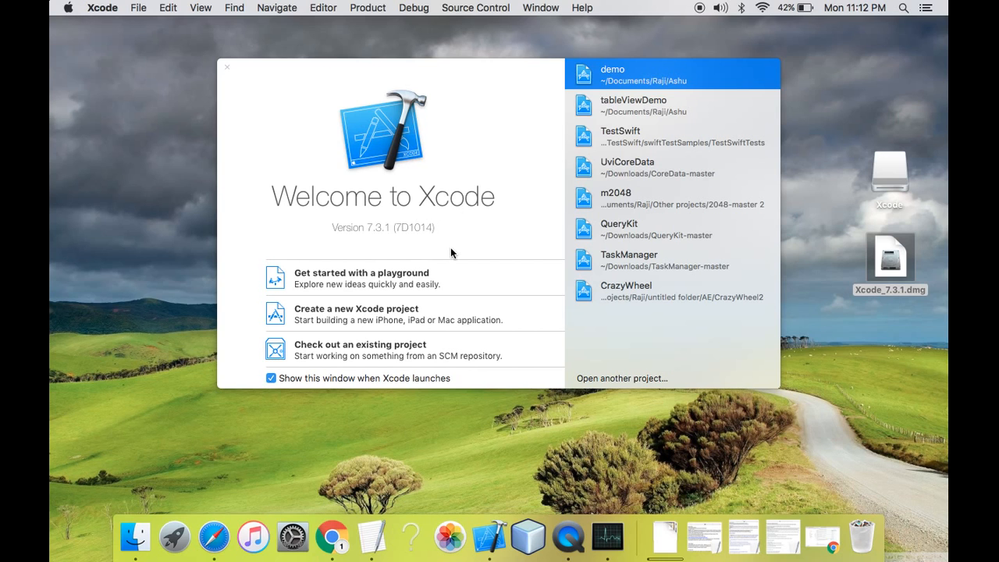
mouse_move(481, 277)
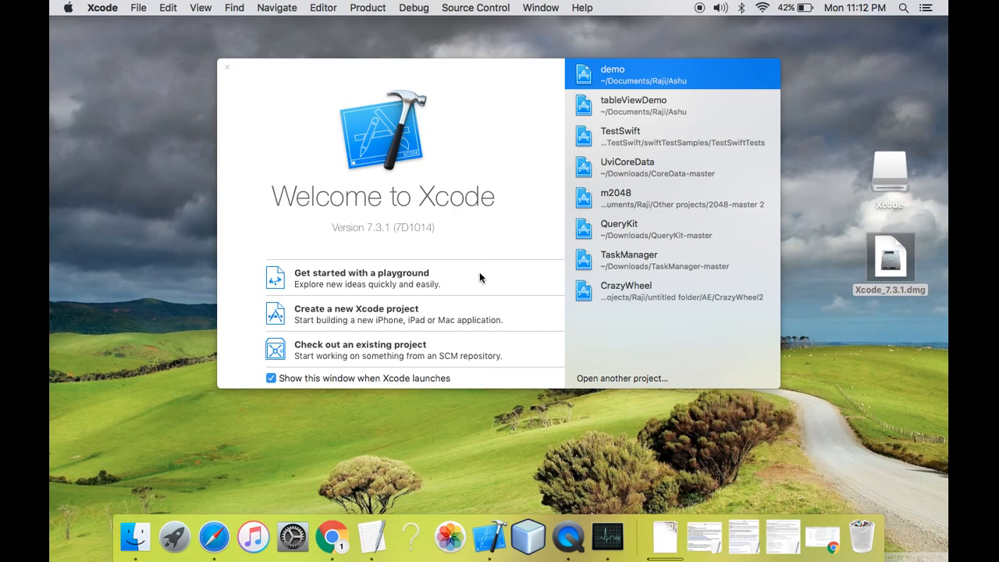
mouse_move(552, 147)
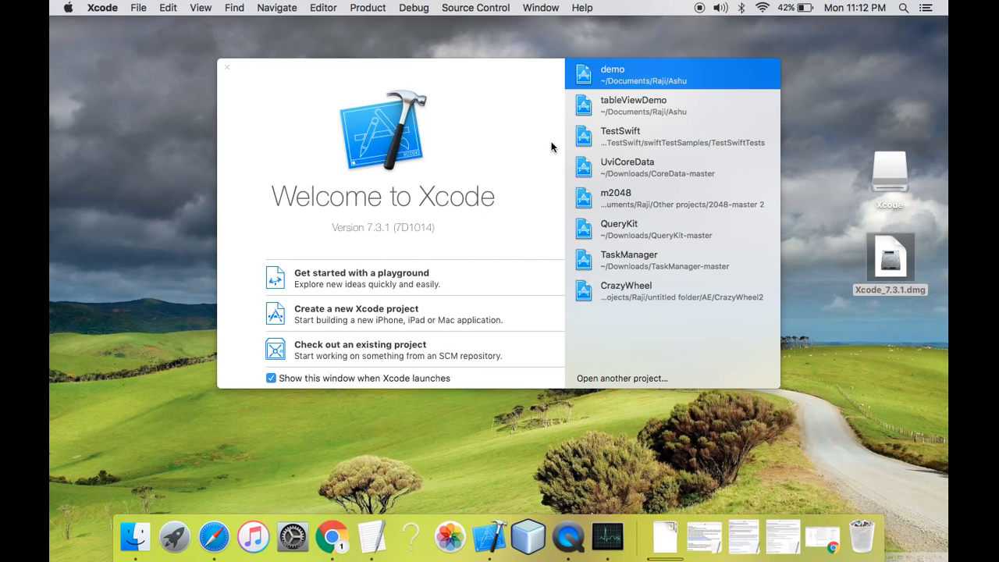